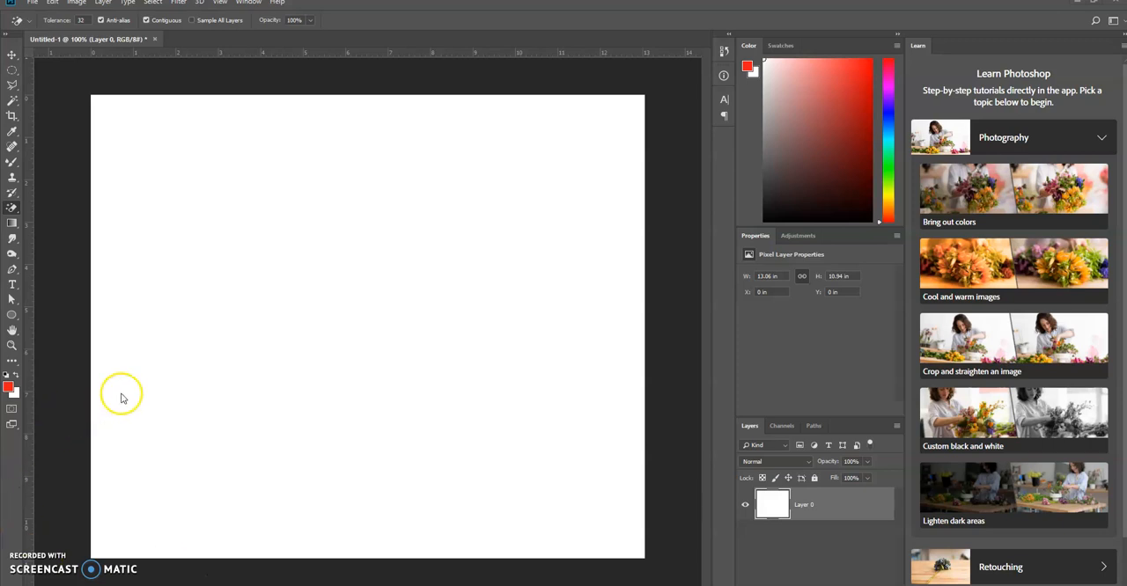
mouse_move(12, 320)
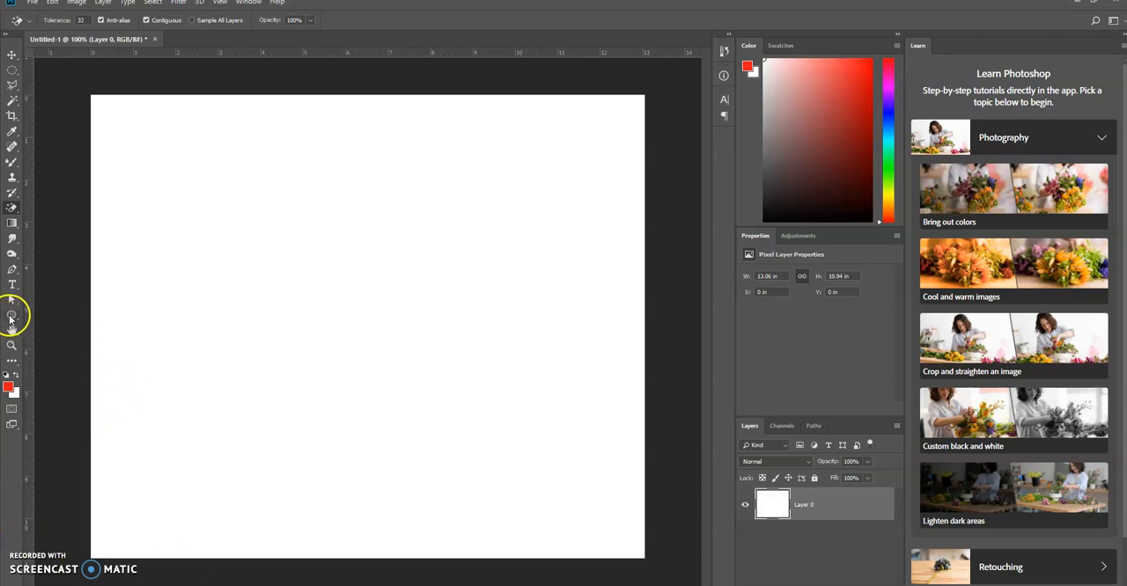
mouse_move(12, 319)
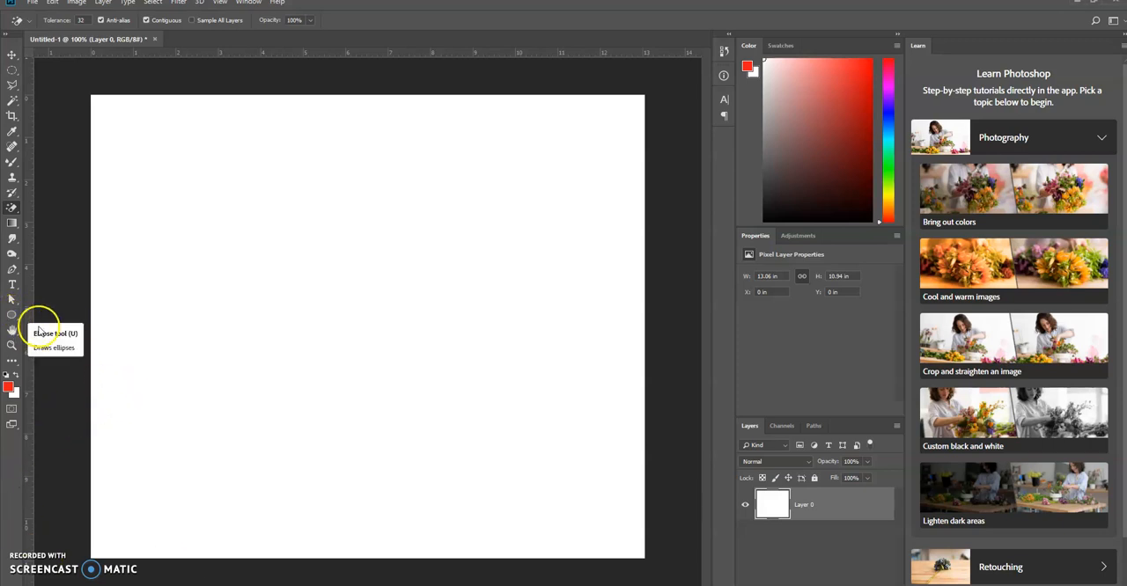
mouse_move(12, 318)
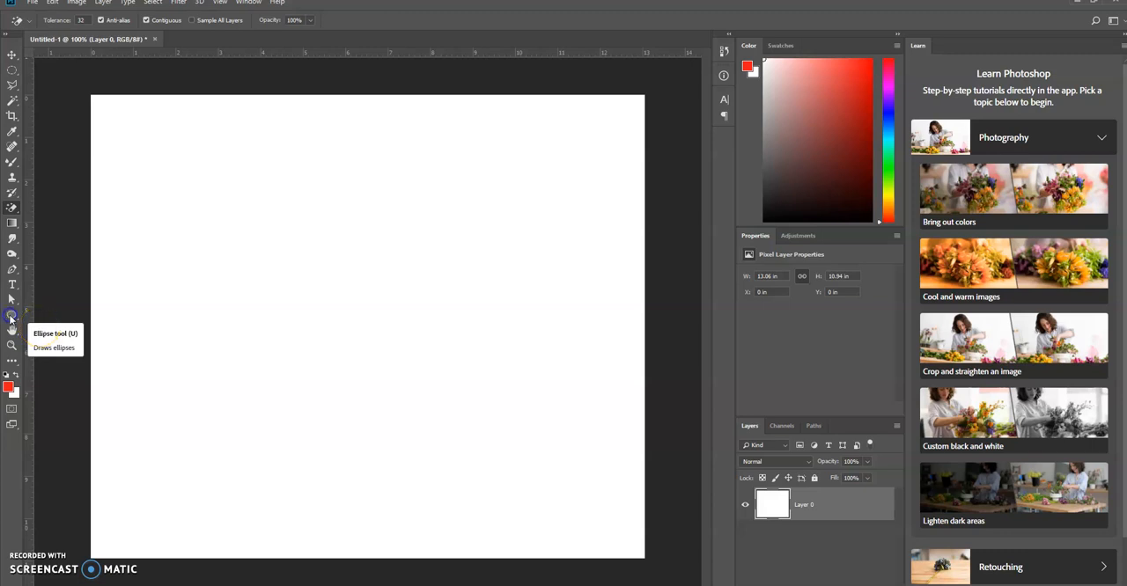
Draw a large red-filled circle near the centre of the white canvas with the Ellipse Tool
click(12, 315)
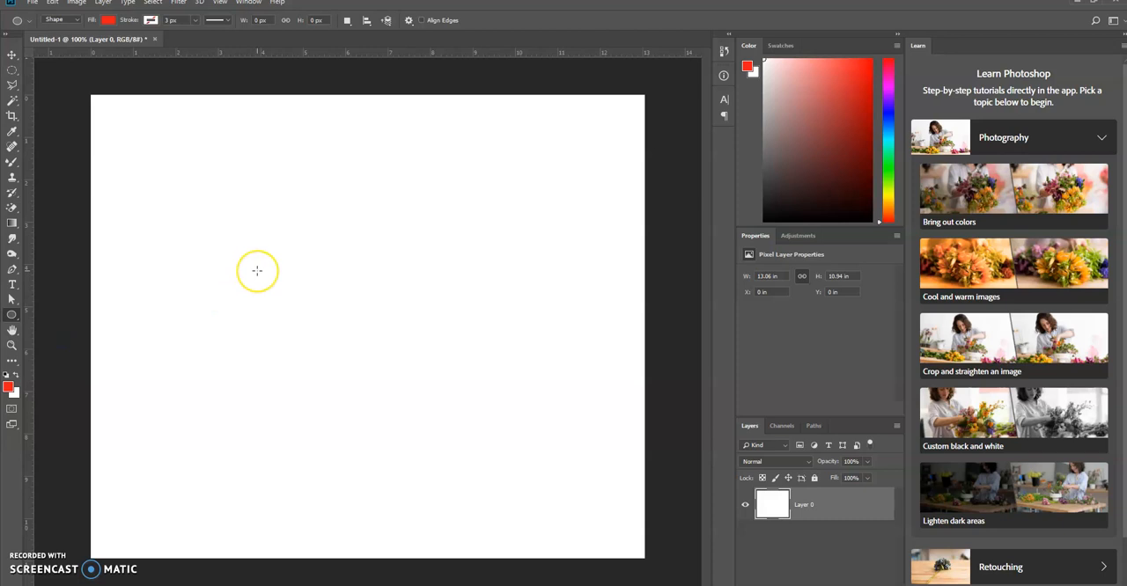
mouse_move(257, 271)
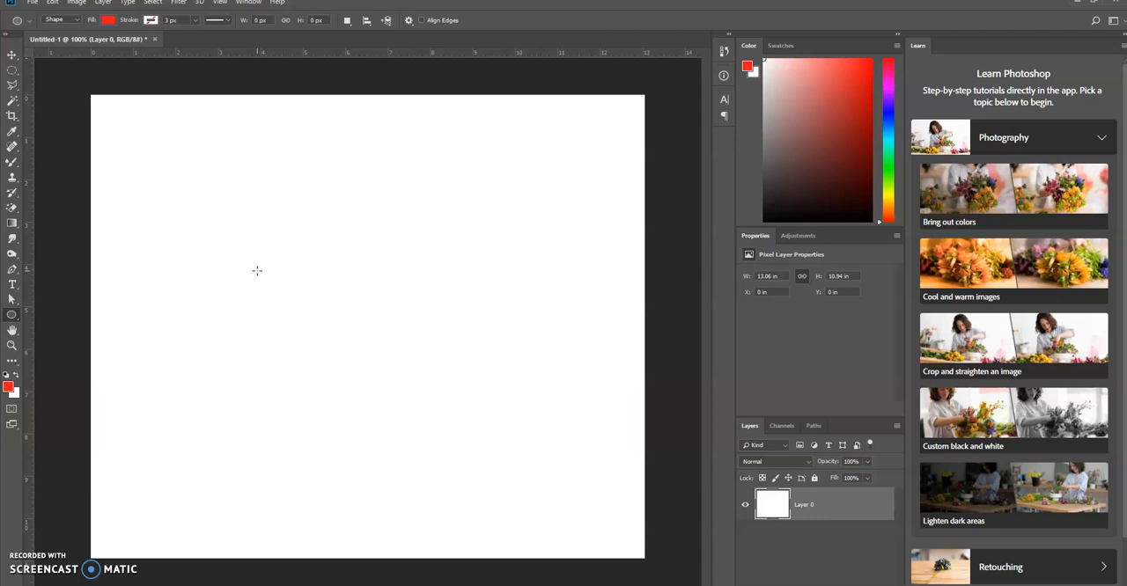
drag(271, 285, 324, 318)
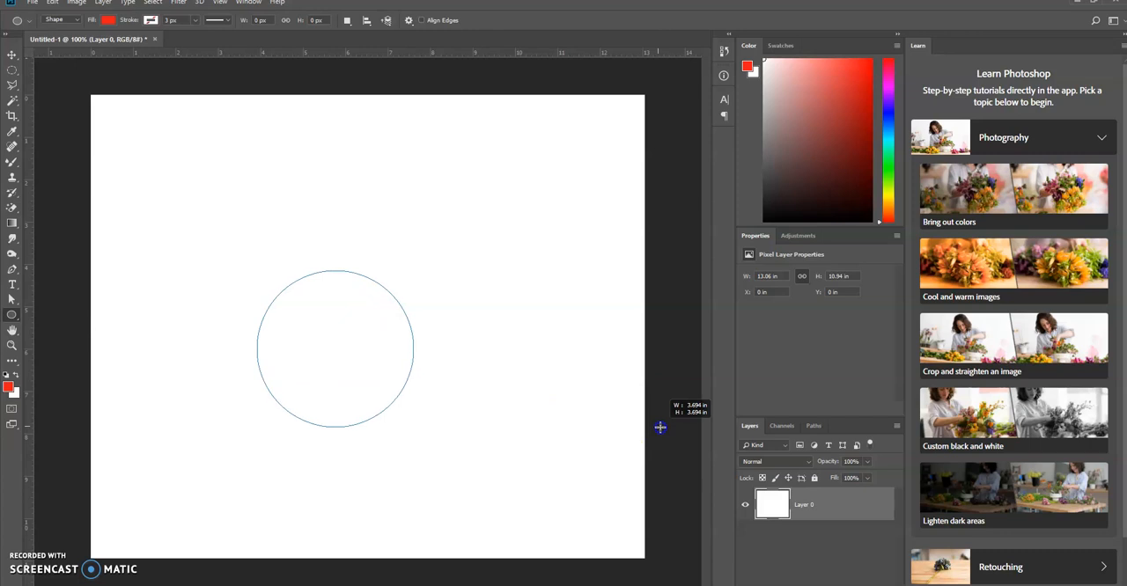
drag(660, 428, 698, 461)
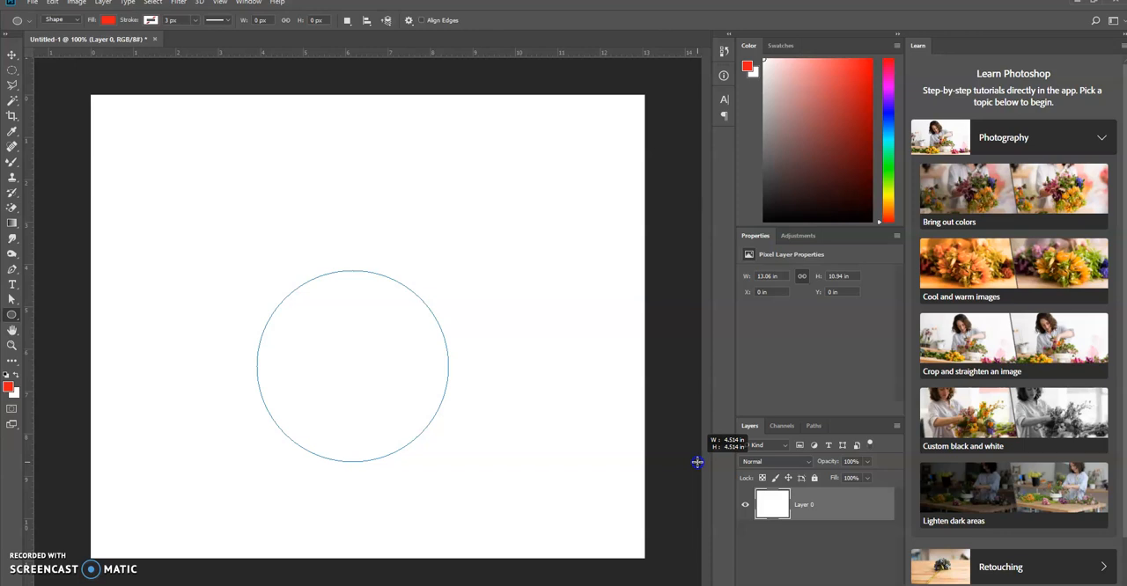
drag(353, 367, 317, 303)
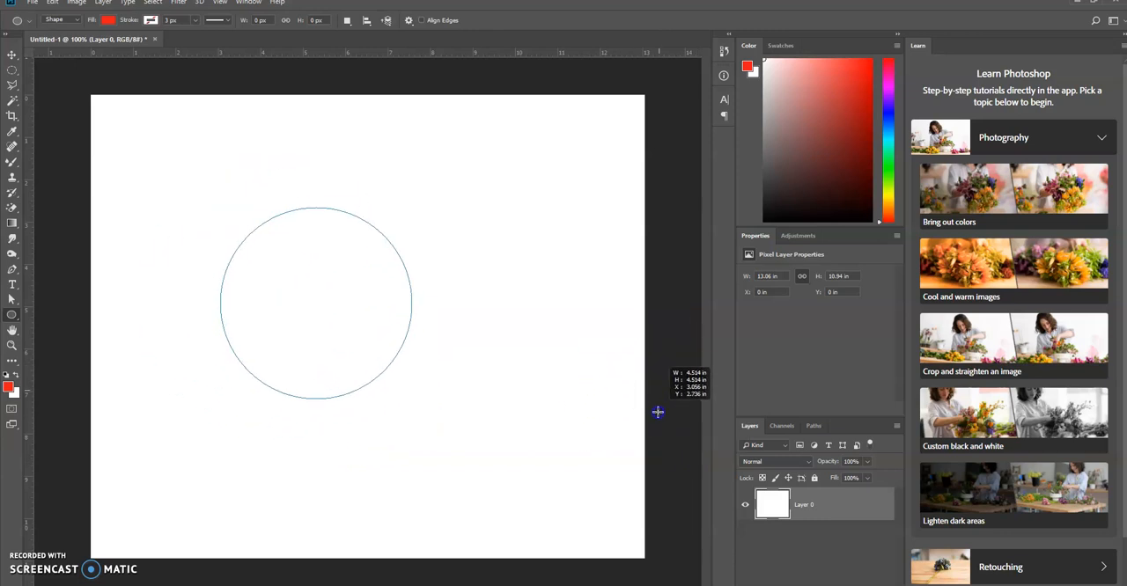
drag(317, 302, 343, 338)
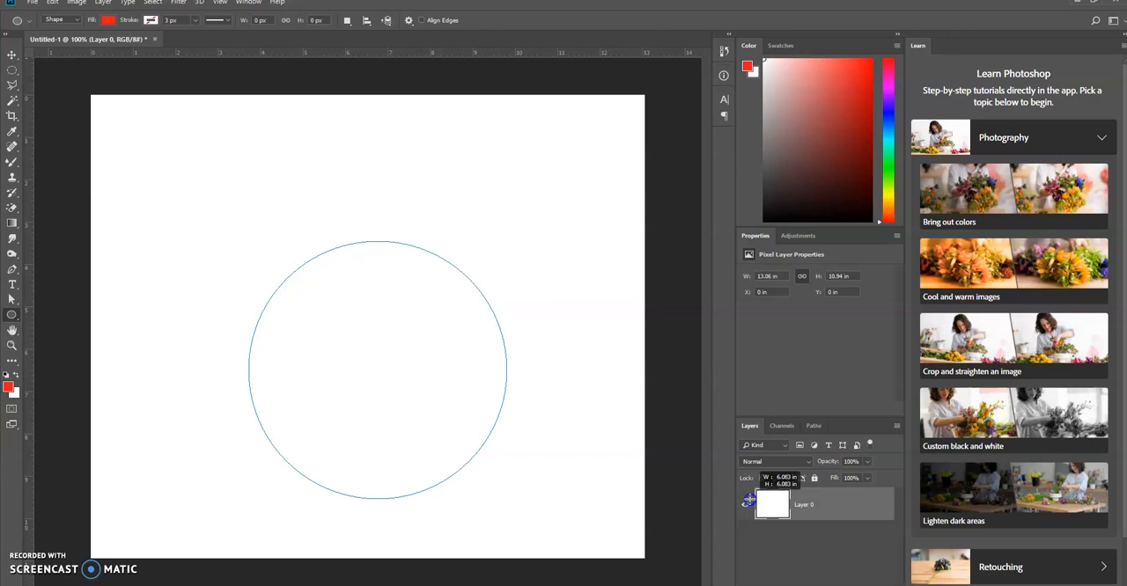
drag(369, 370, 370, 300)
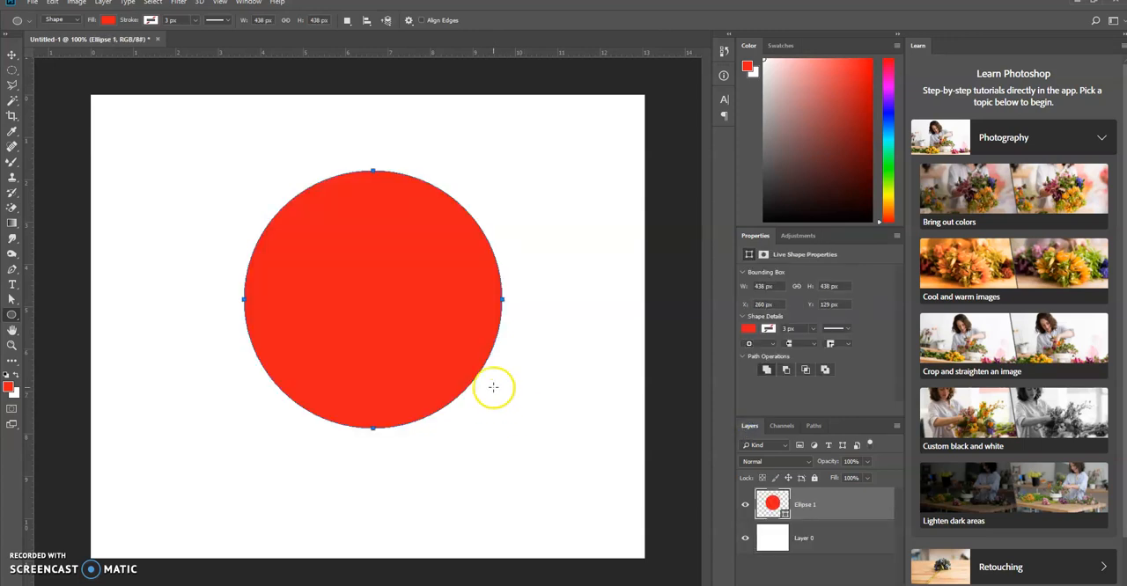
mouse_move(460, 253)
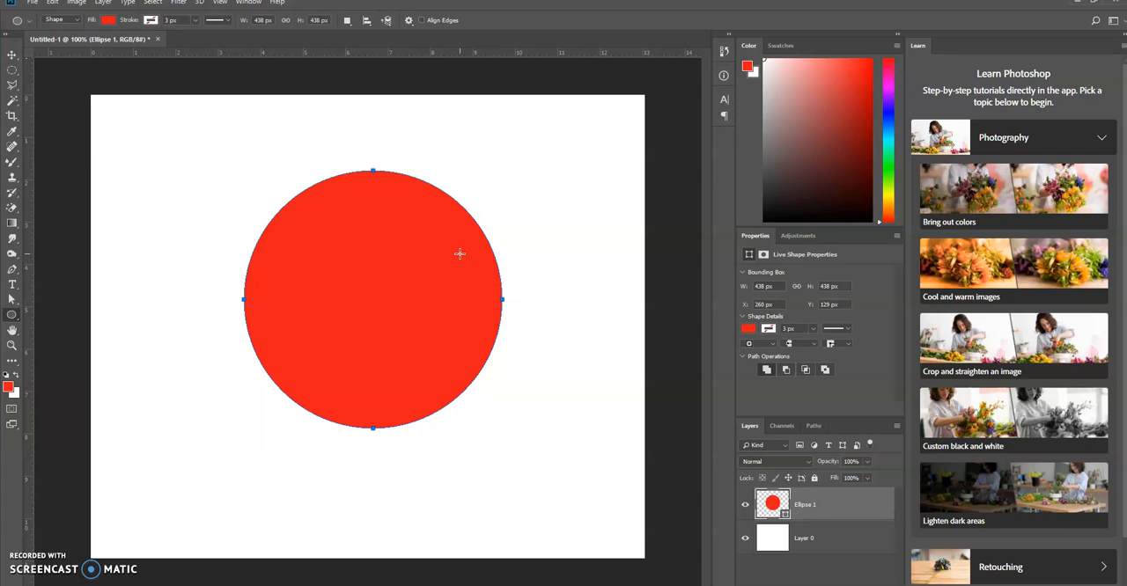
mouse_move(313, 321)
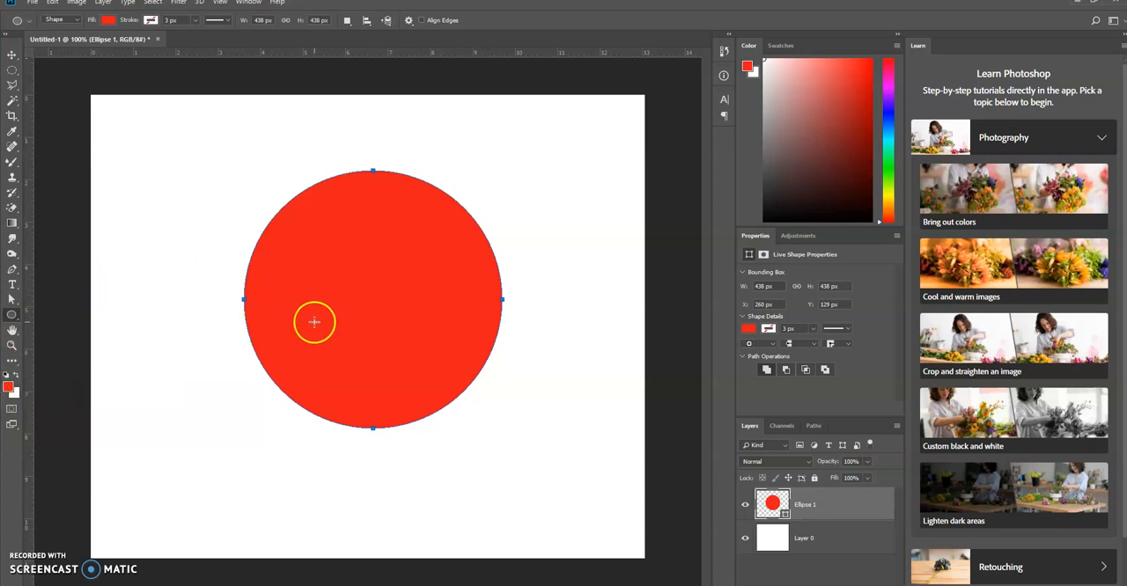
mouse_move(475, 238)
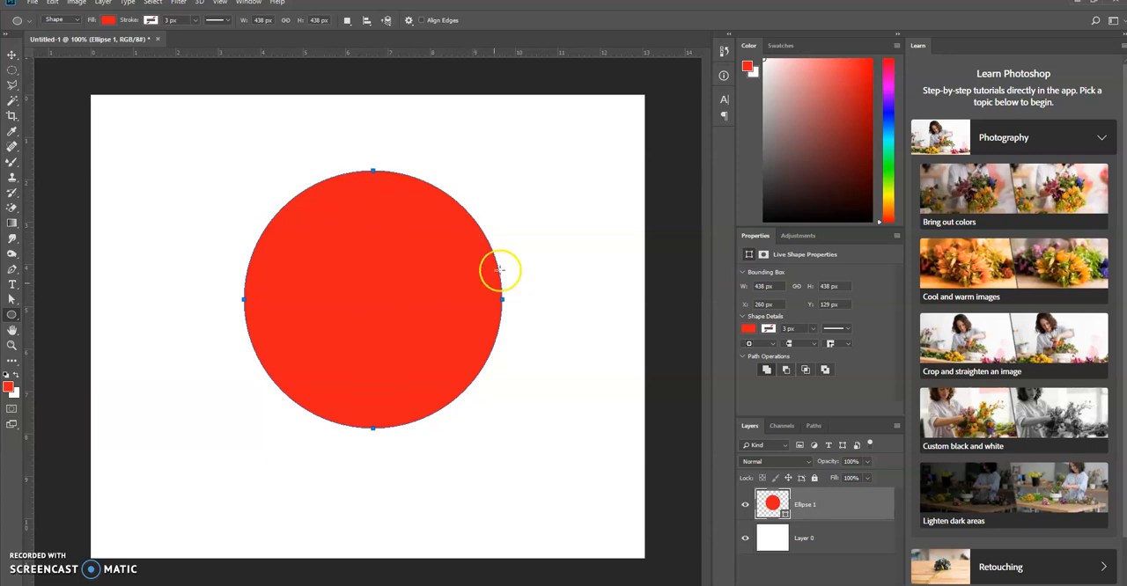
mouse_move(490, 185)
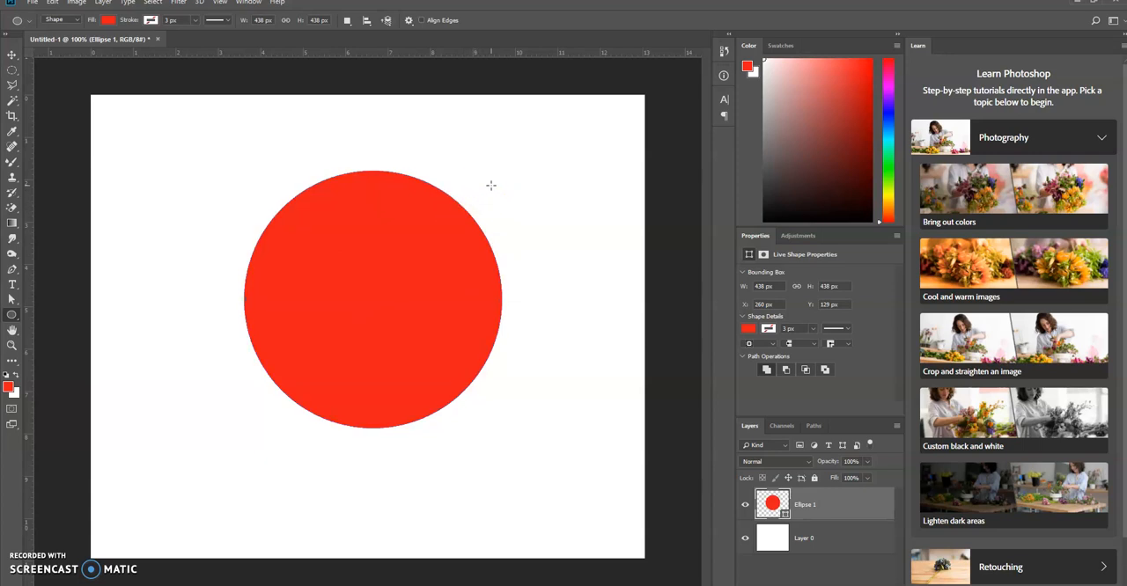
mouse_move(499, 283)
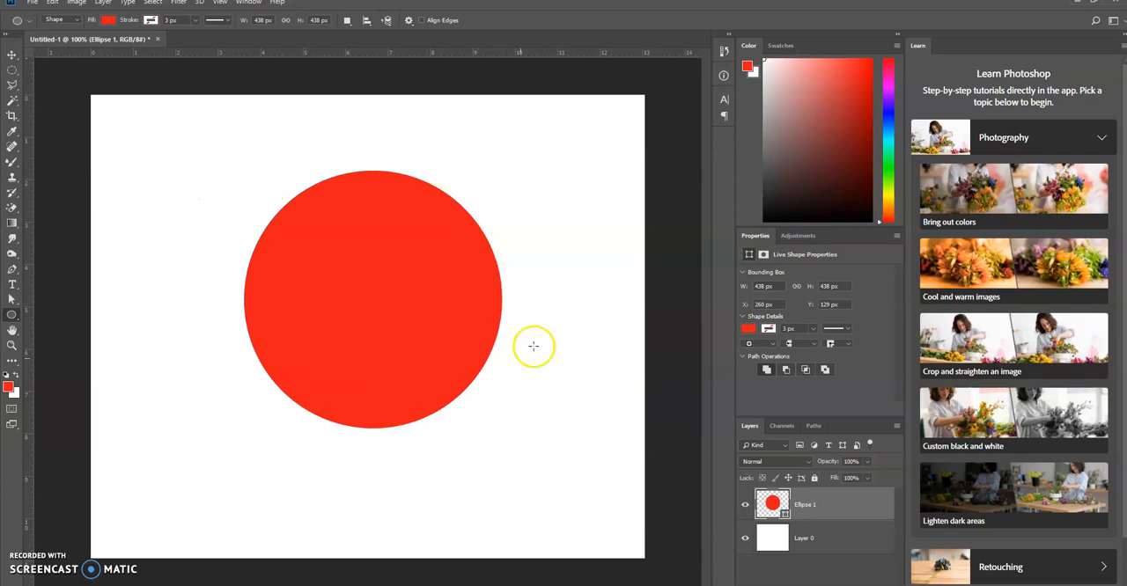
mouse_move(301, 173)
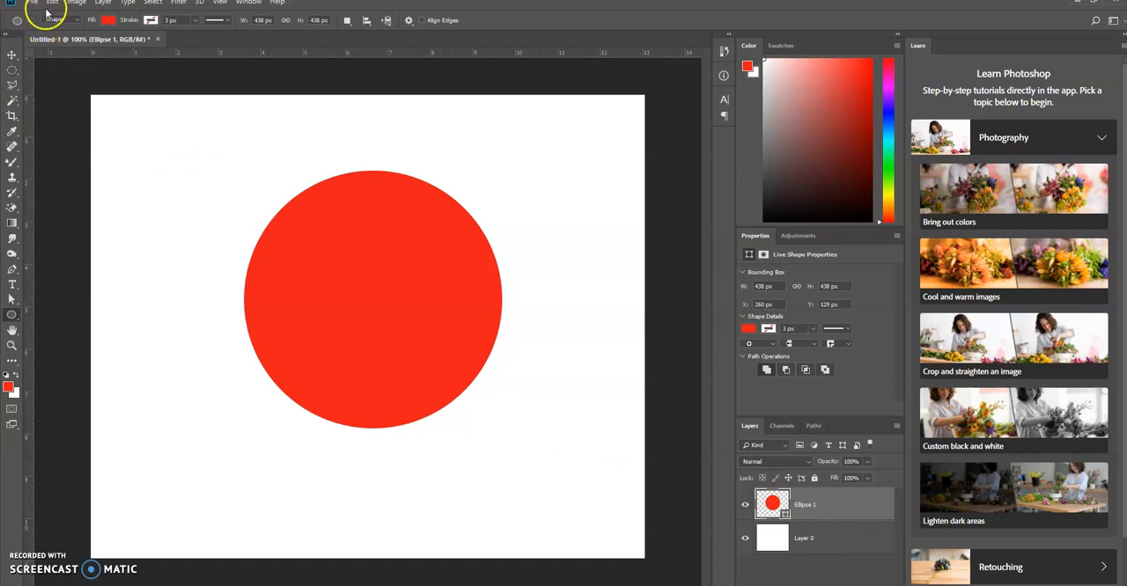
click(53, 3)
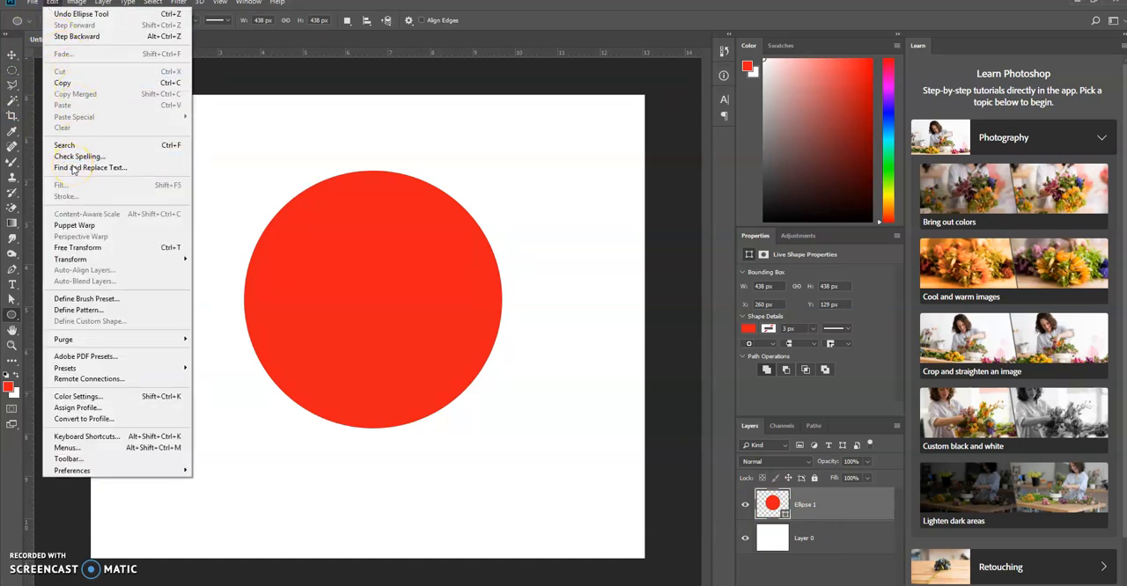
mouse_move(74, 198)
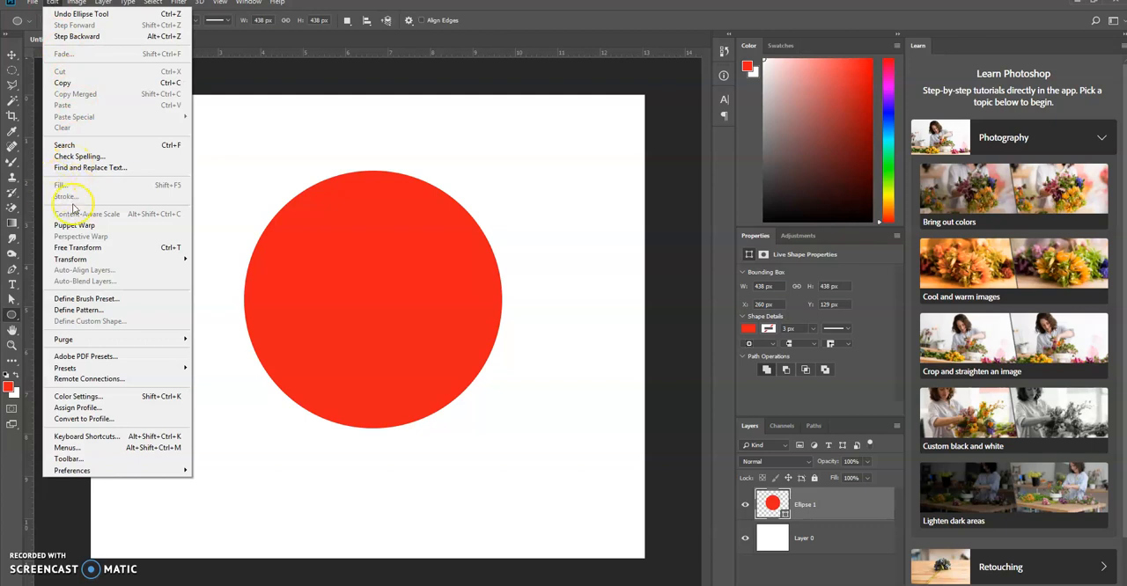
mouse_move(309, 123)
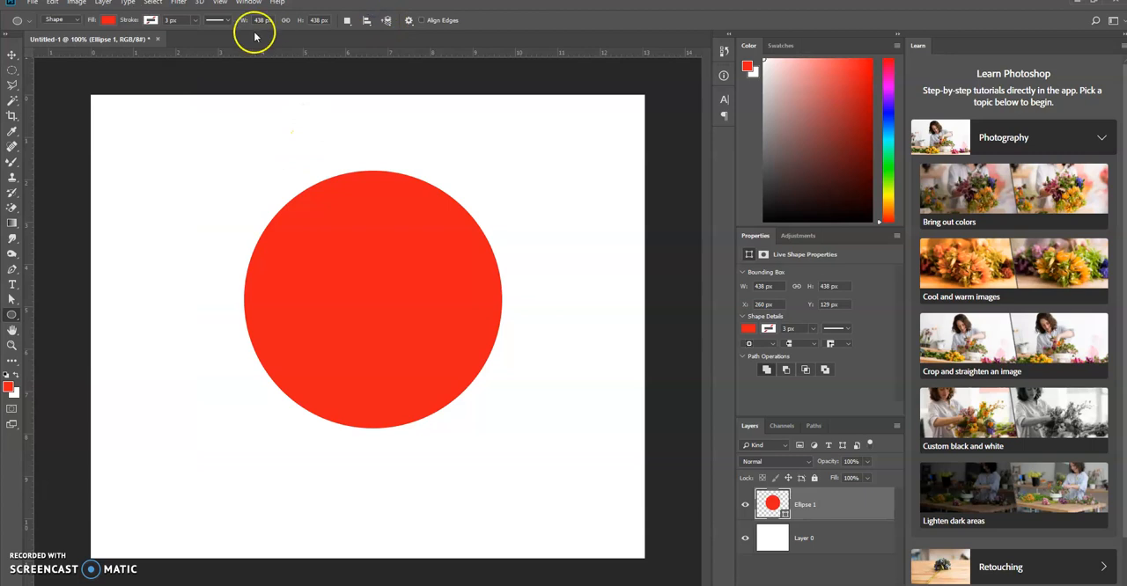
mouse_move(179, 39)
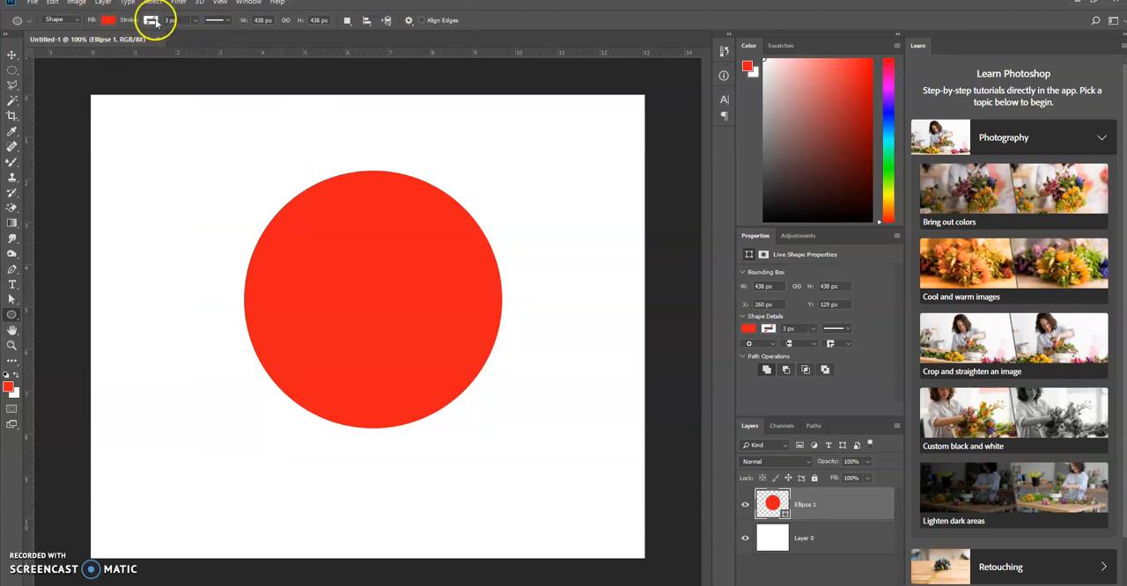
click(107, 19)
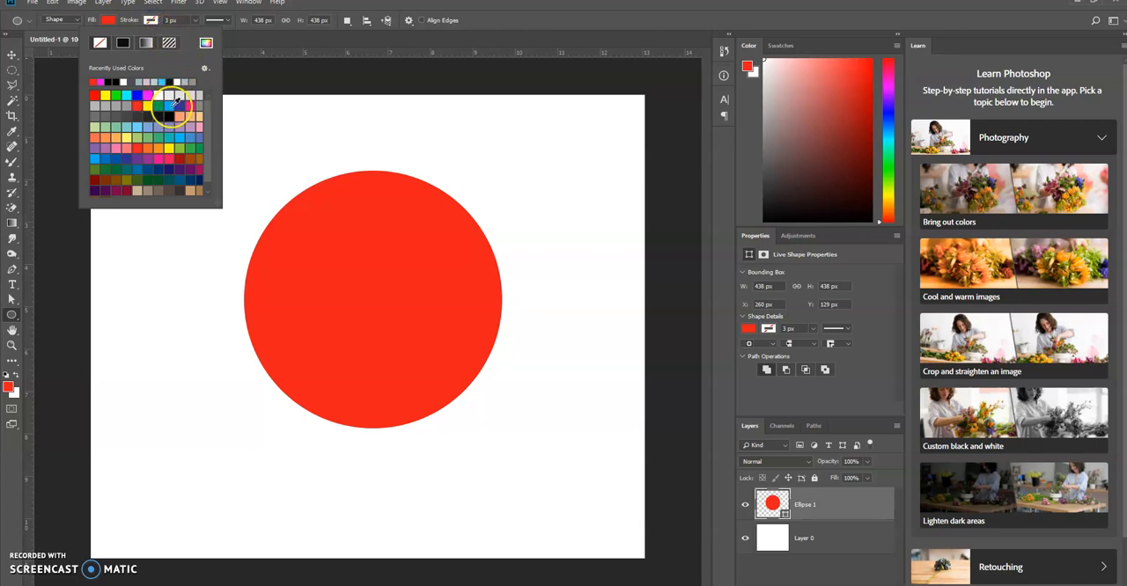
mouse_move(174, 105)
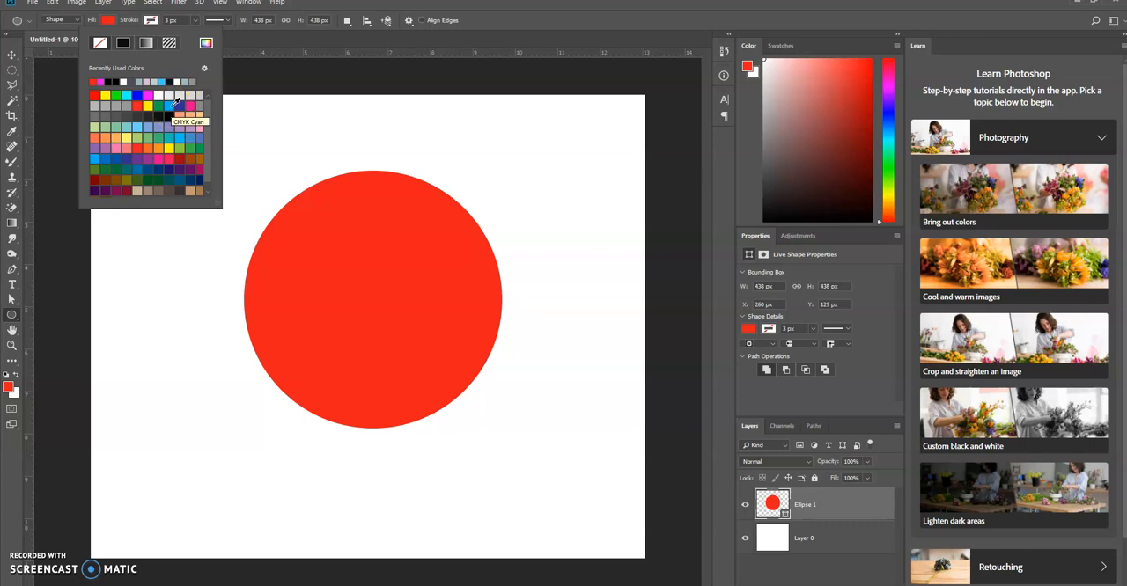
click(169, 105)
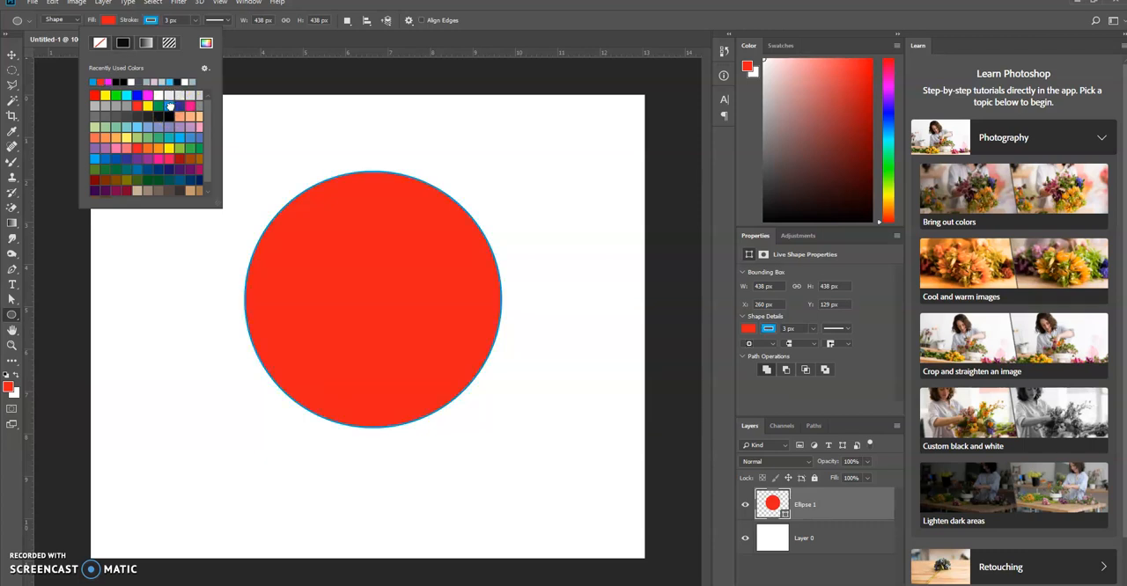
mouse_move(425, 159)
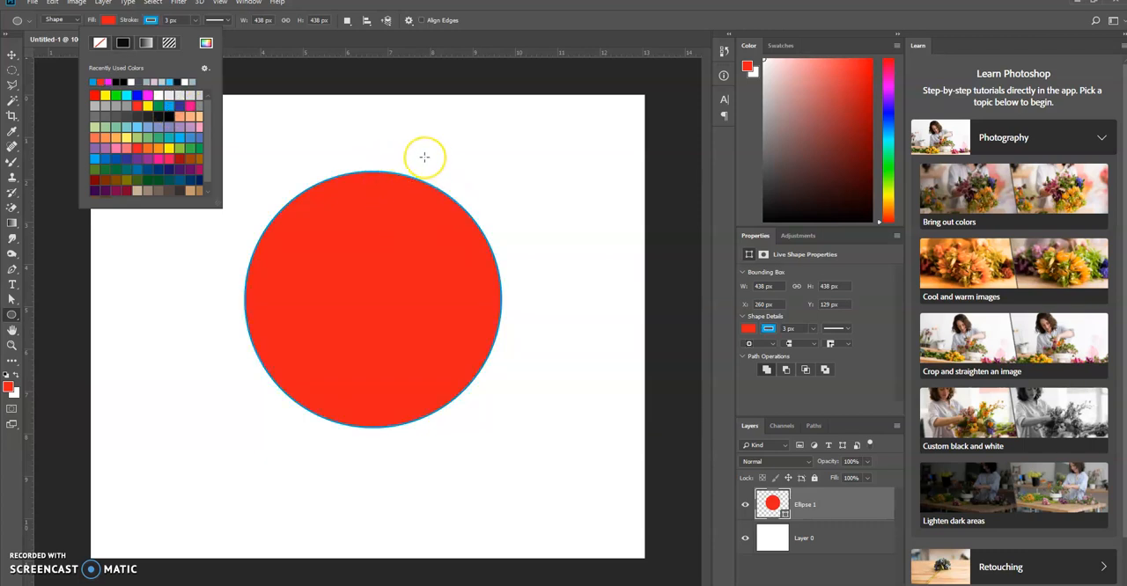
mouse_move(355, 162)
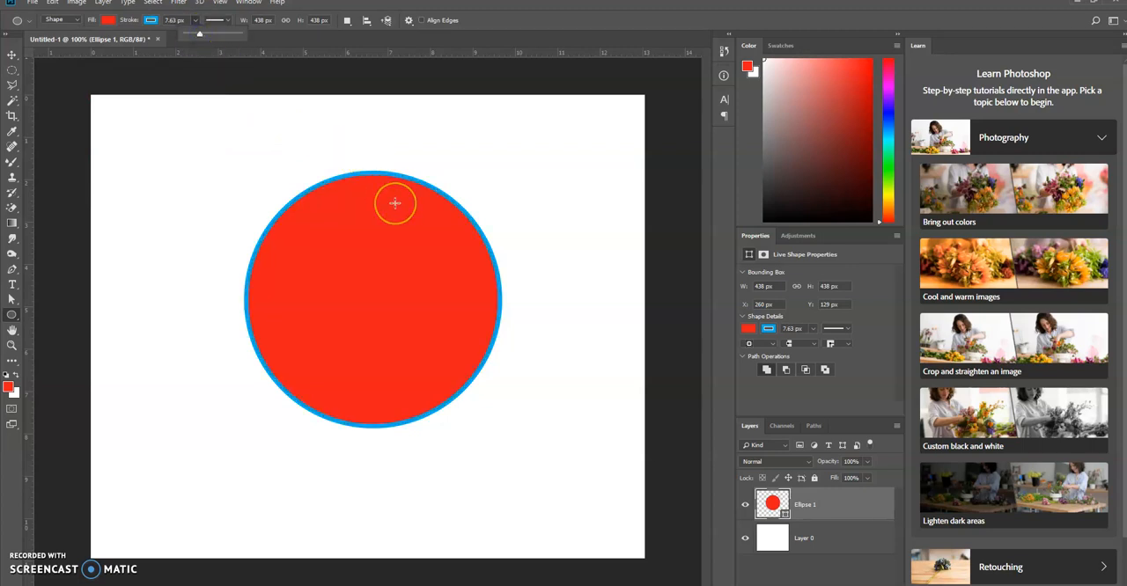
mouse_move(542, 25)
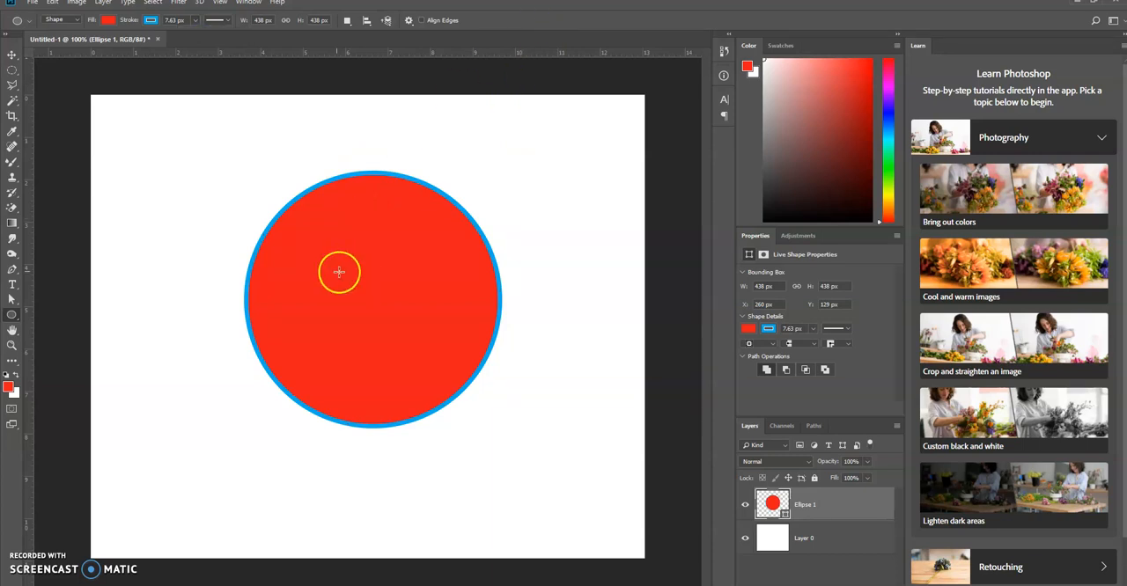
mouse_move(385, 243)
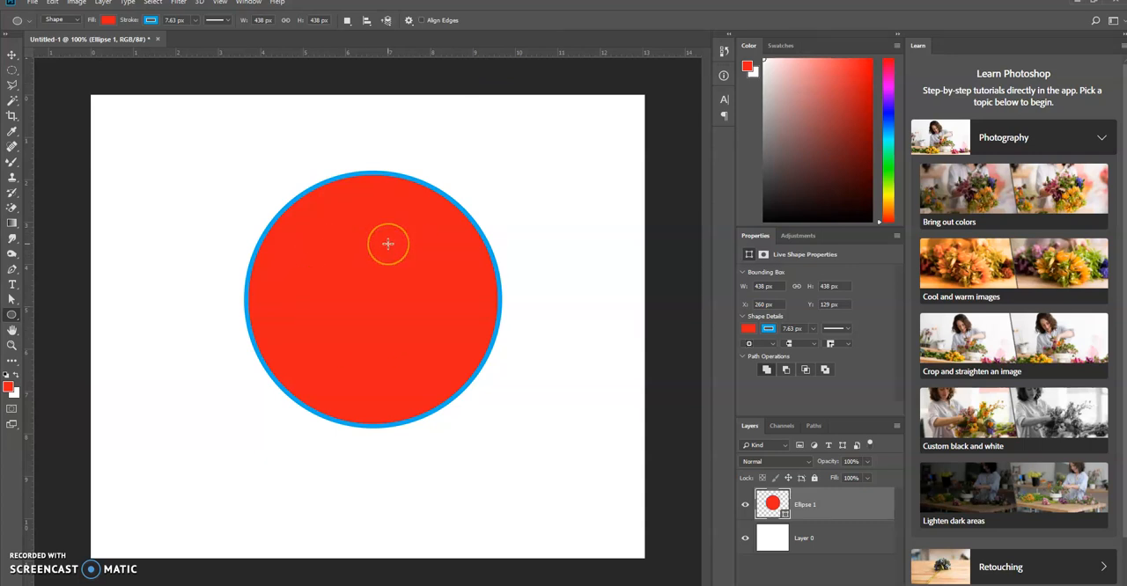
mouse_move(352, 185)
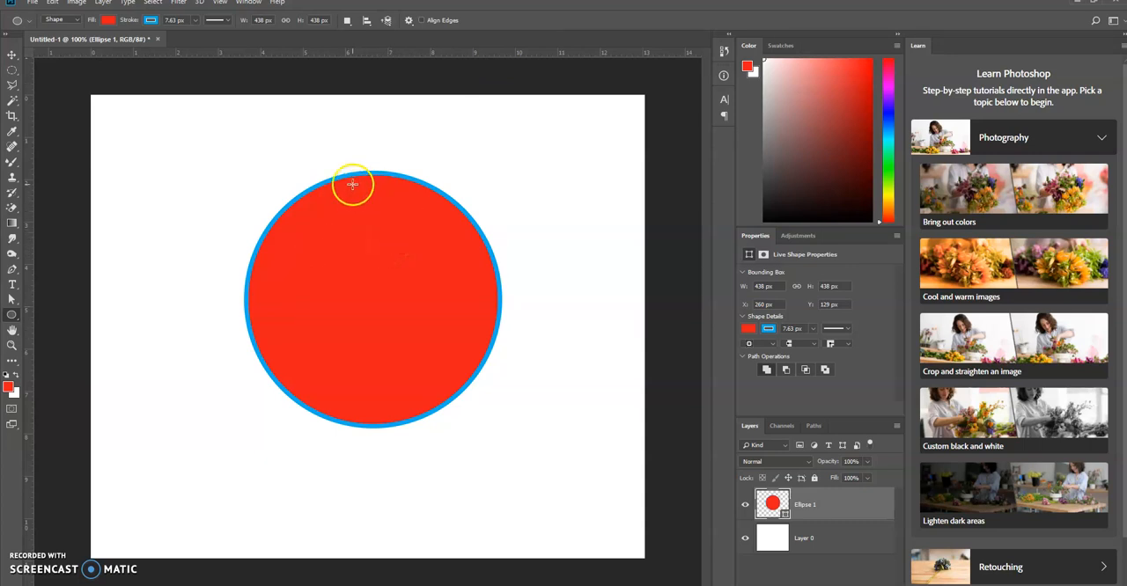
mouse_move(431, 232)
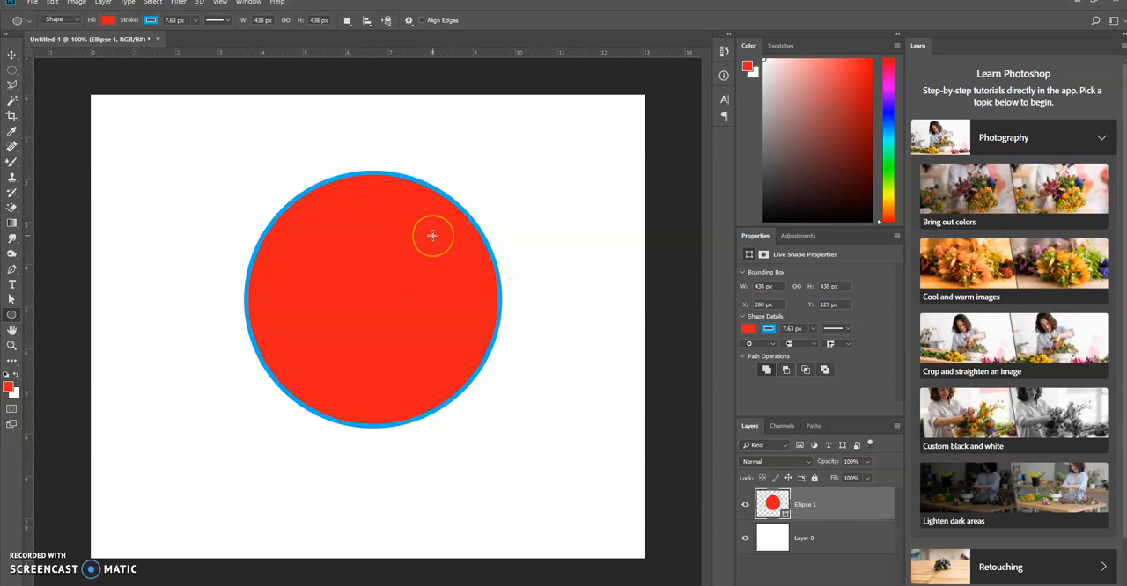
mouse_move(202, 246)
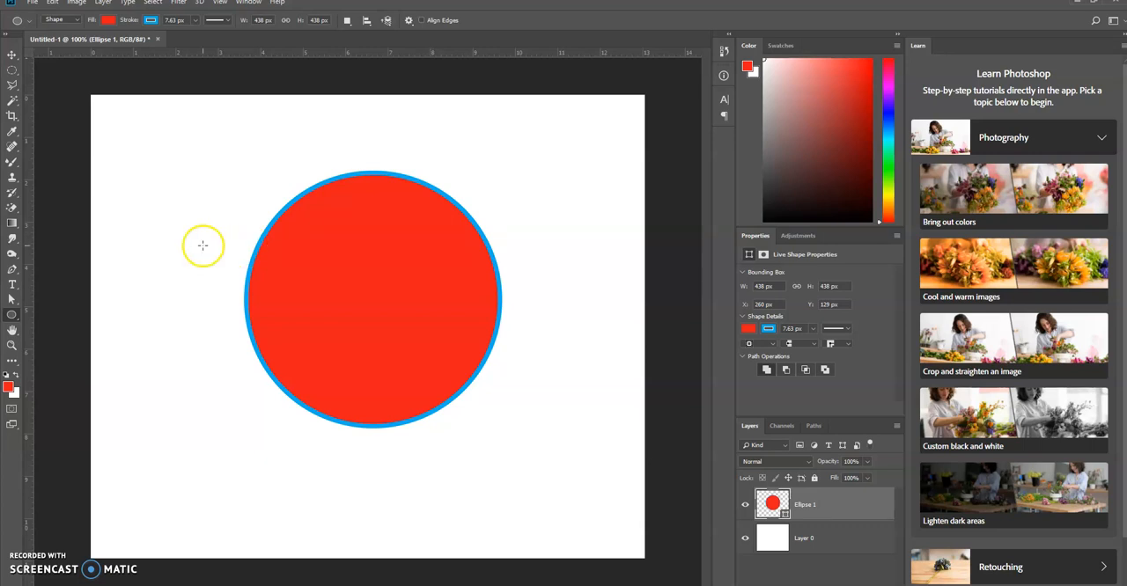
mouse_move(18, 191)
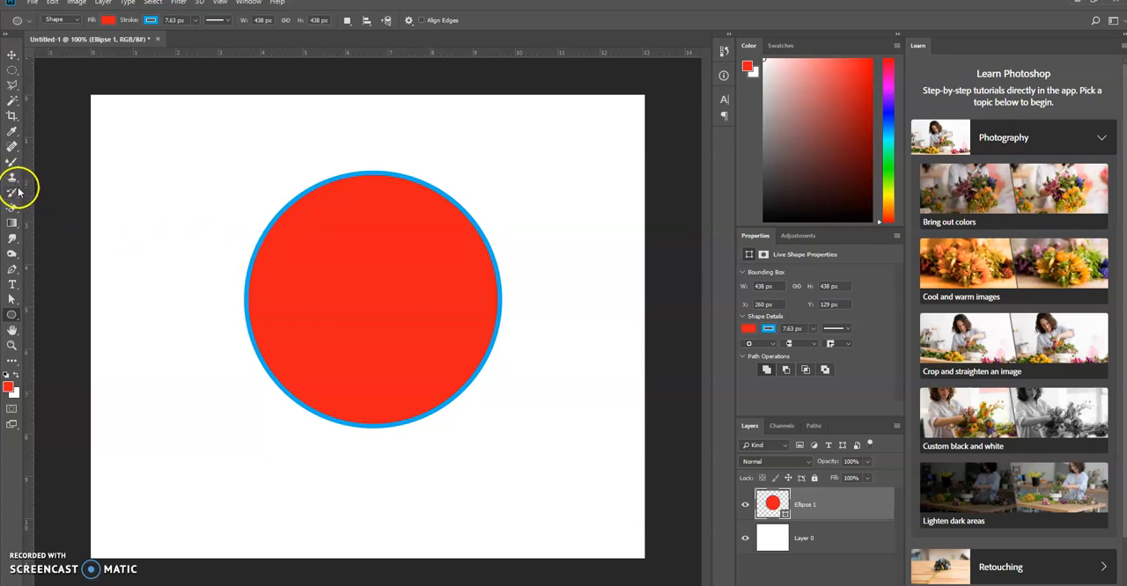
Browse the toolbar flyouts to find the Magic Eraser among the eraser variants
click(14, 191)
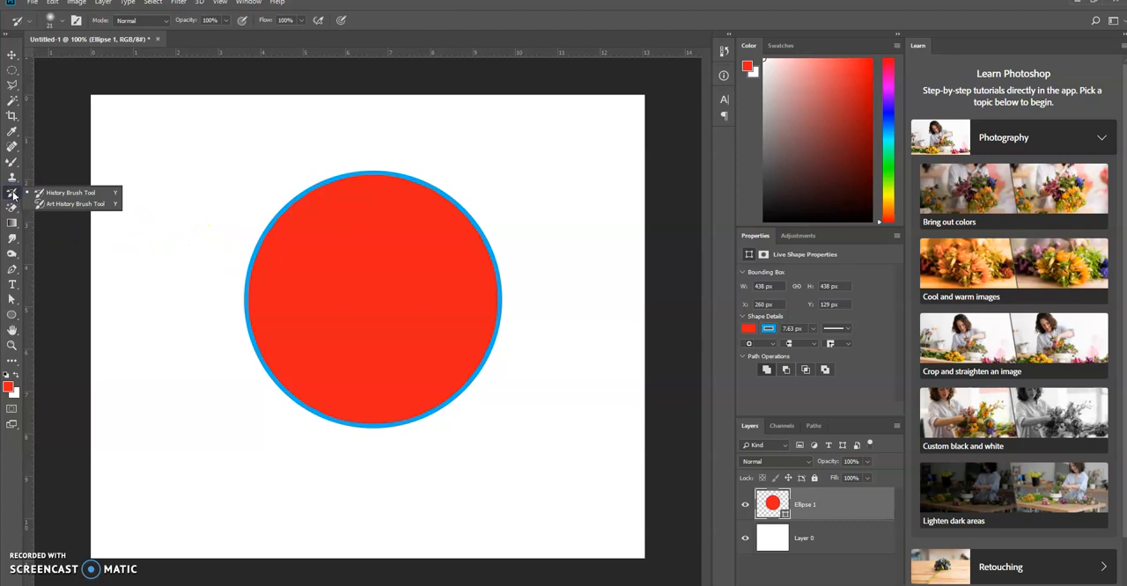
click(13, 182)
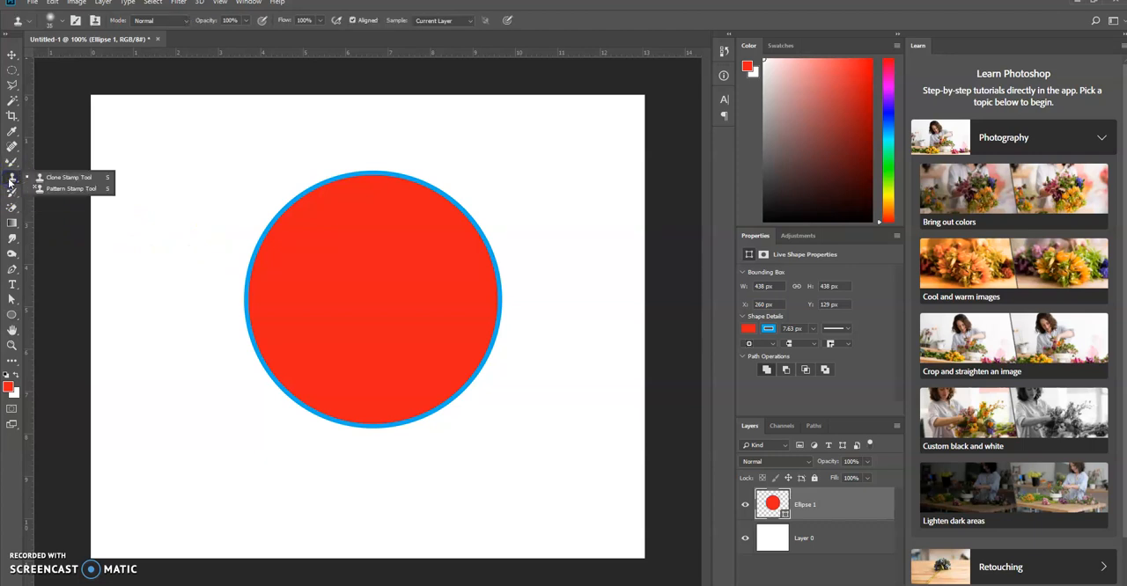
click(12, 165)
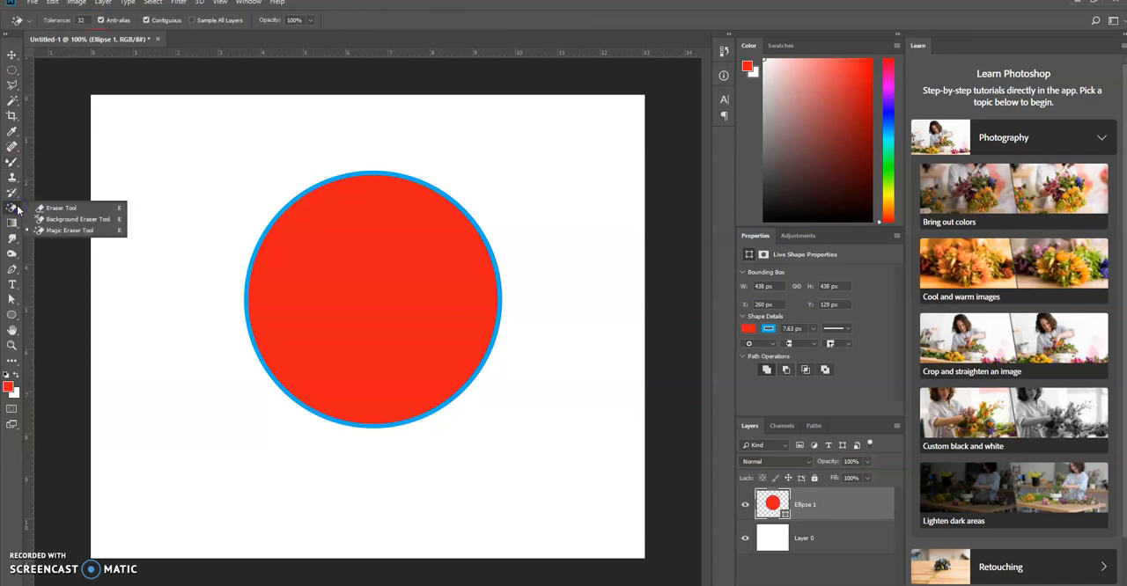
mouse_move(14, 197)
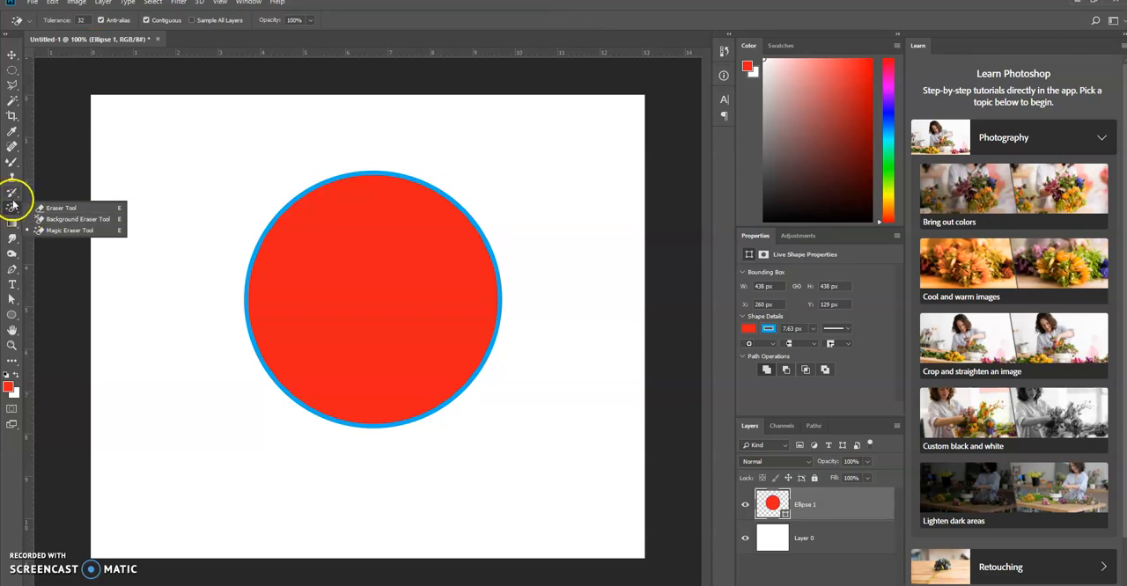
mouse_move(14, 208)
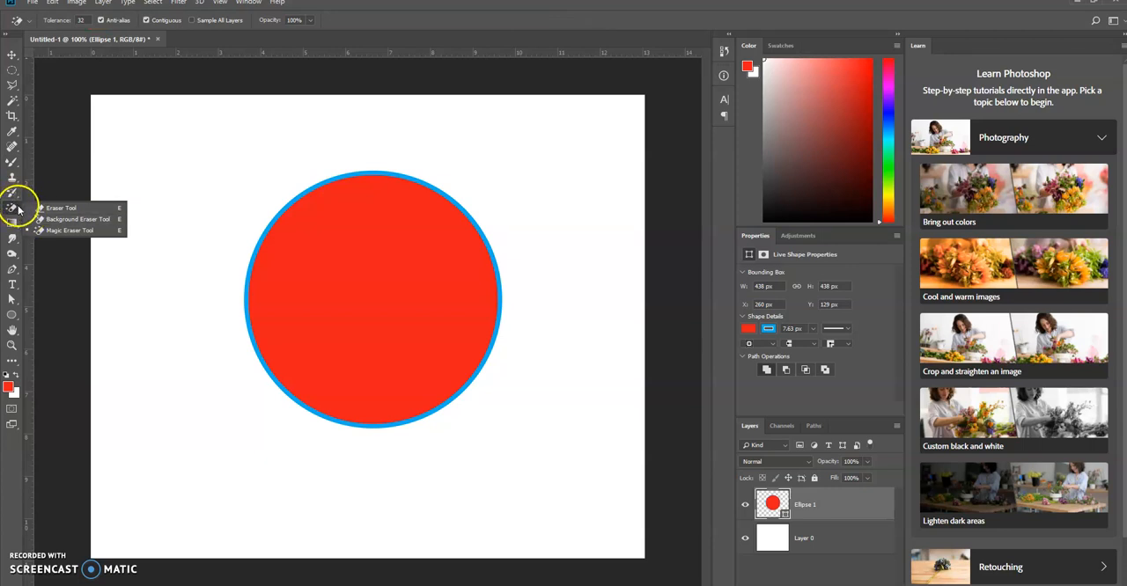
mouse_move(70, 231)
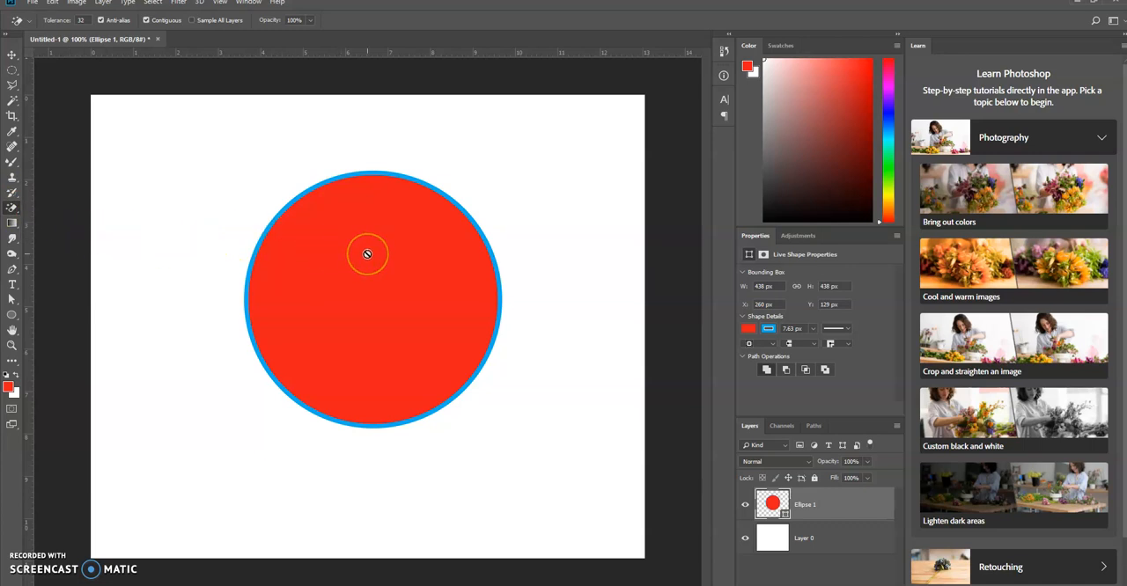
mouse_move(331, 214)
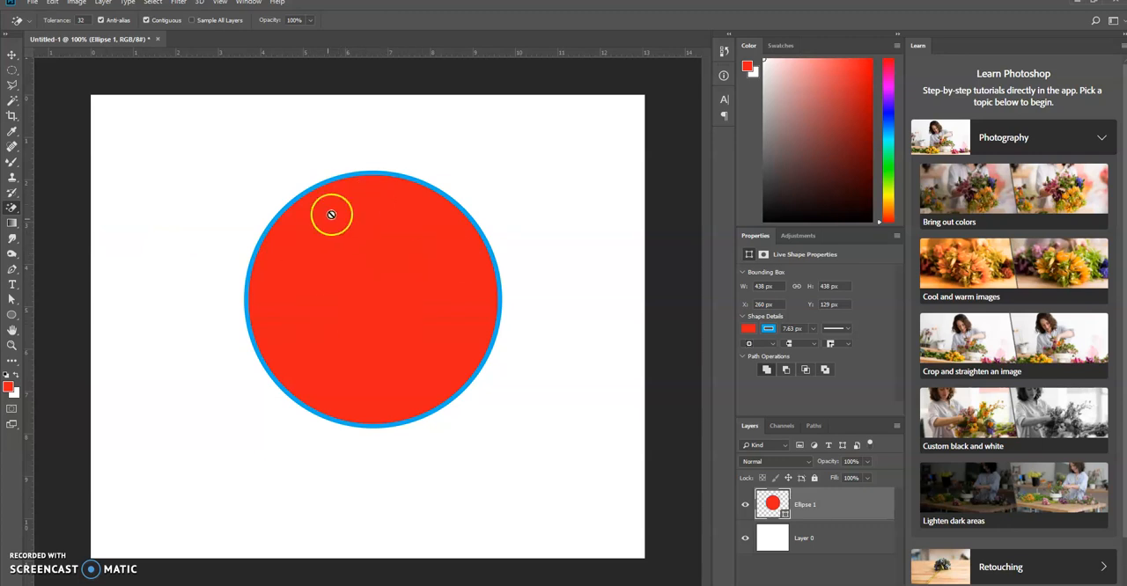
mouse_move(384, 275)
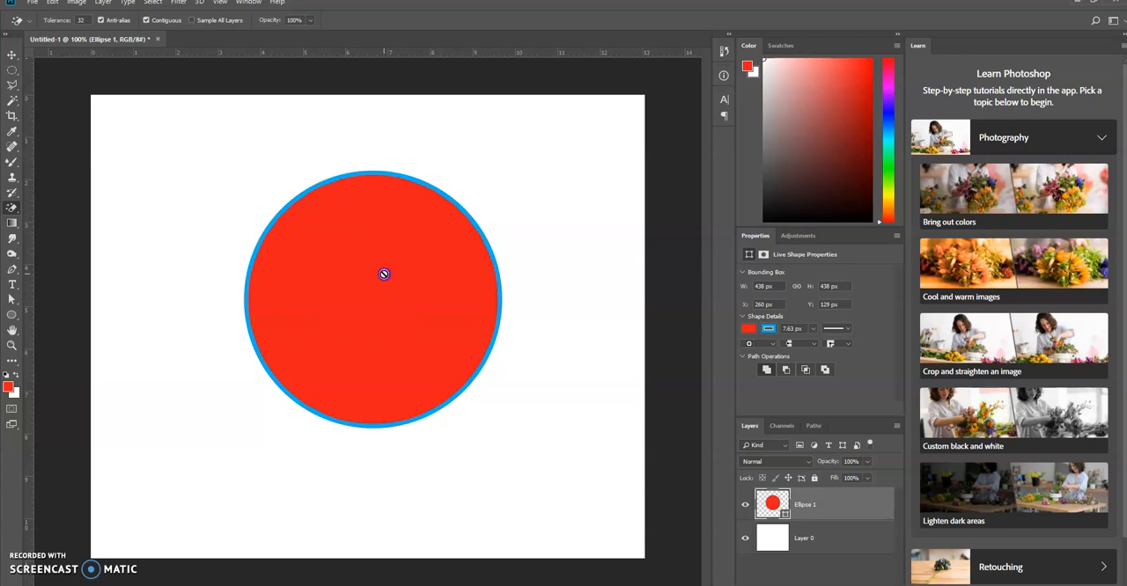
Agree to rasterize the ellipse shape when the Magic Eraser is used on the red circle
click(384, 275)
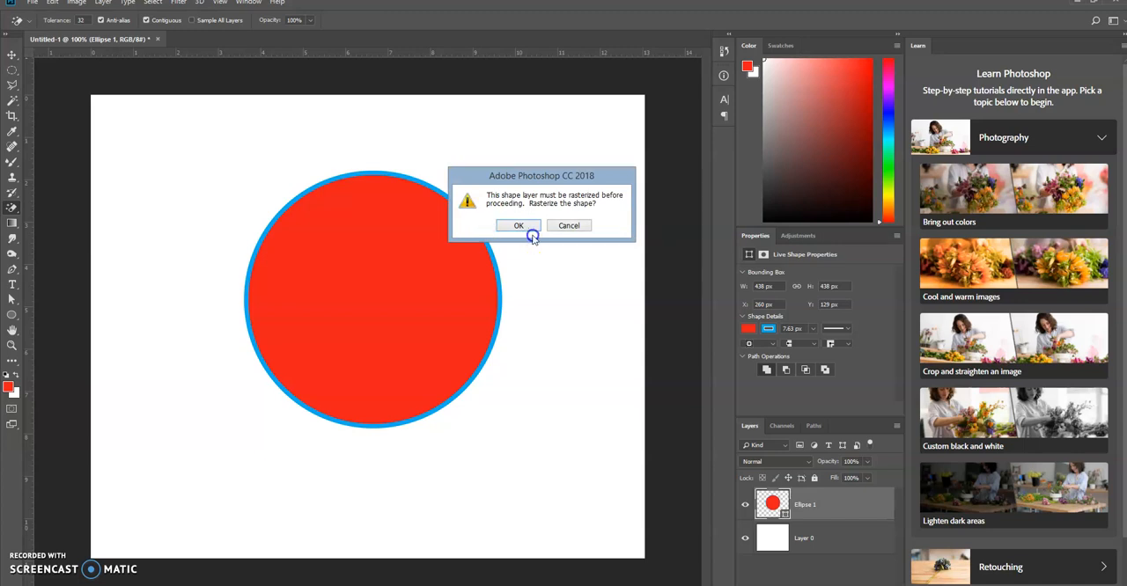
click(518, 226)
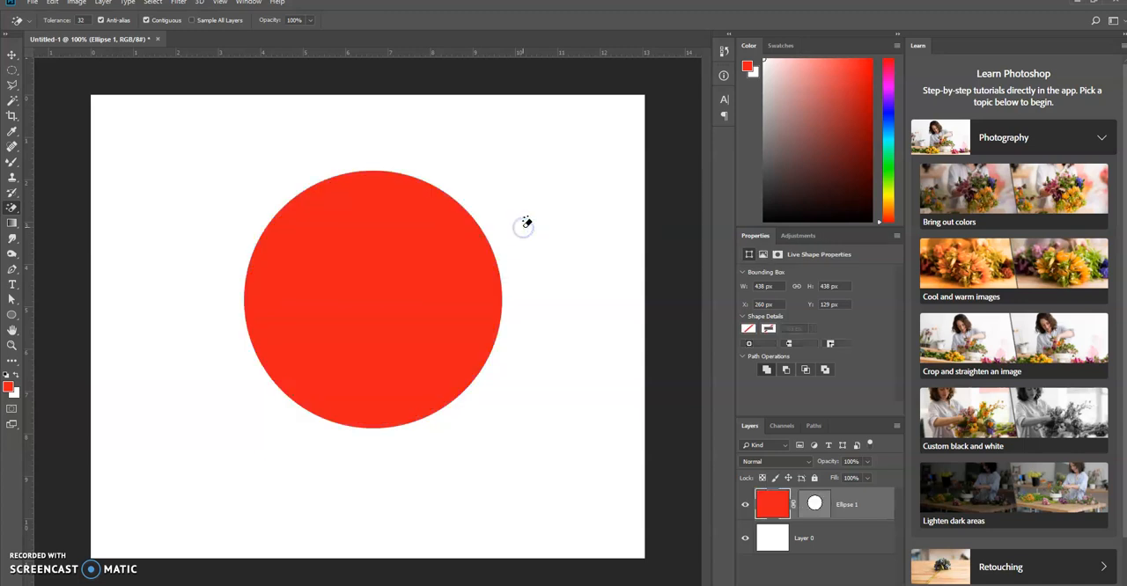
mouse_move(366, 162)
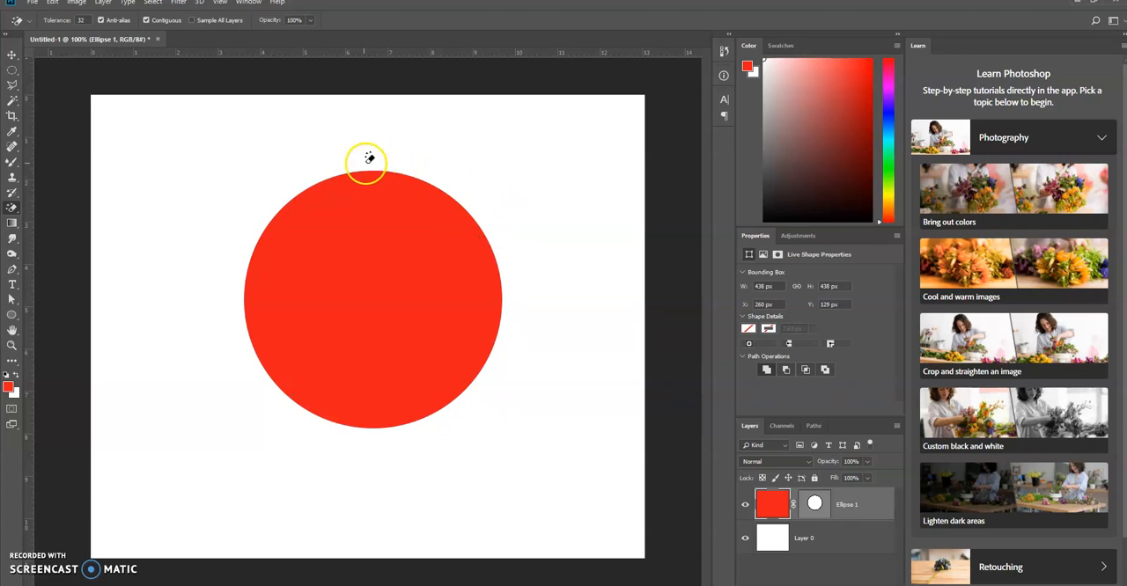
mouse_move(412, 192)
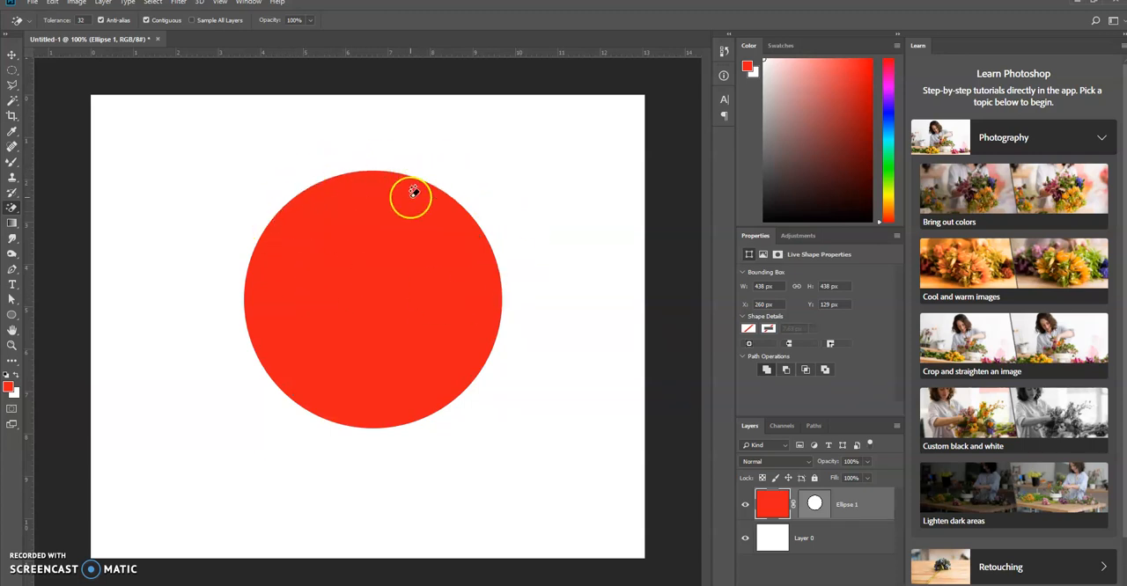
mouse_move(361, 267)
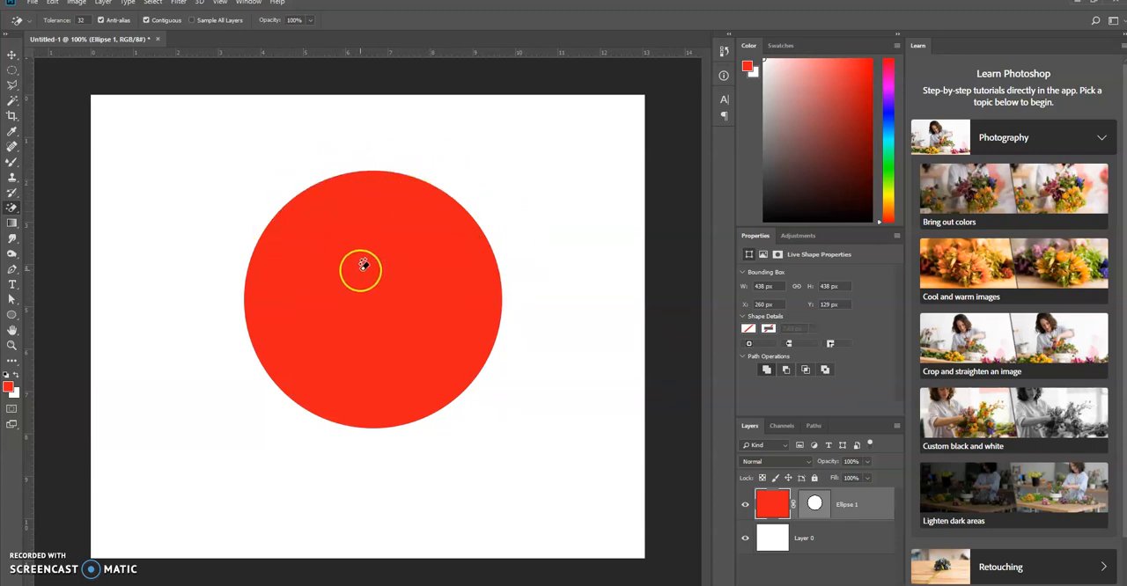
mouse_move(430, 308)
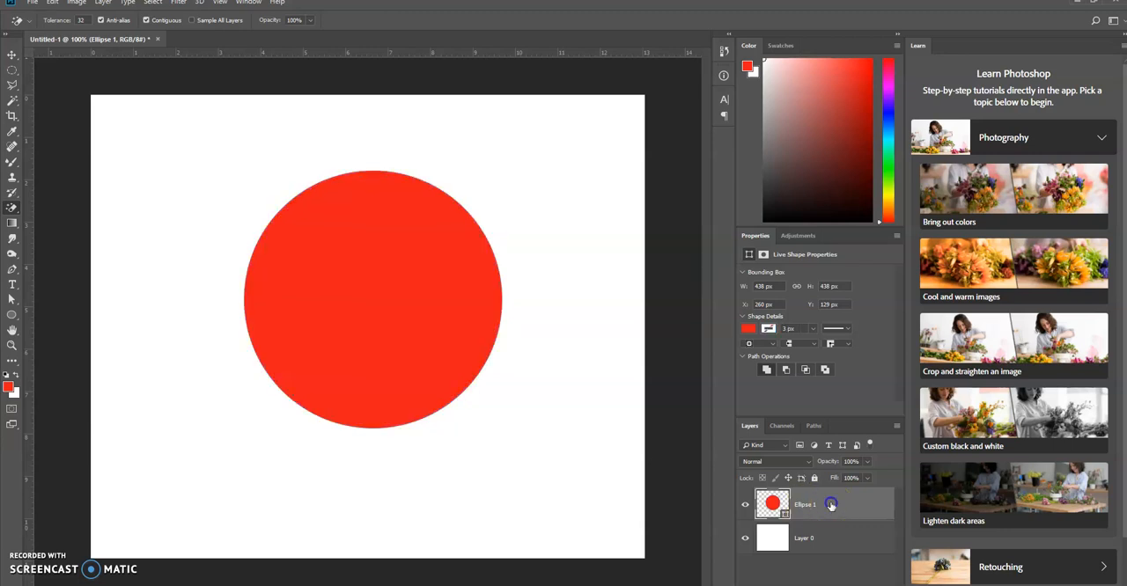
Rasterize the Ellipse 1 layer into an ordinary pixel layer from the Layers panel
right_click(807, 504)
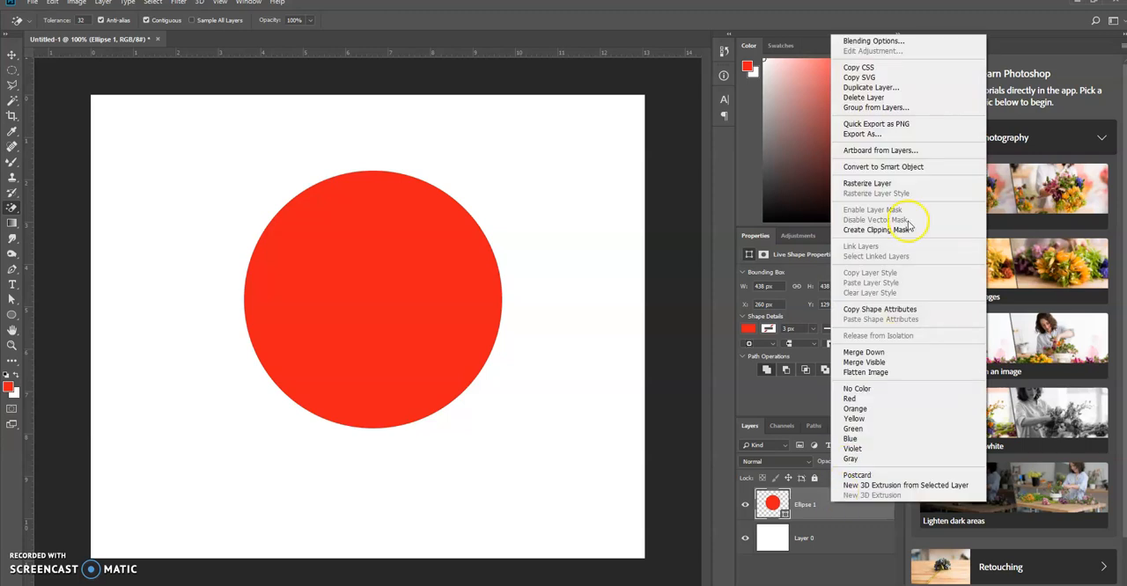
click(866, 184)
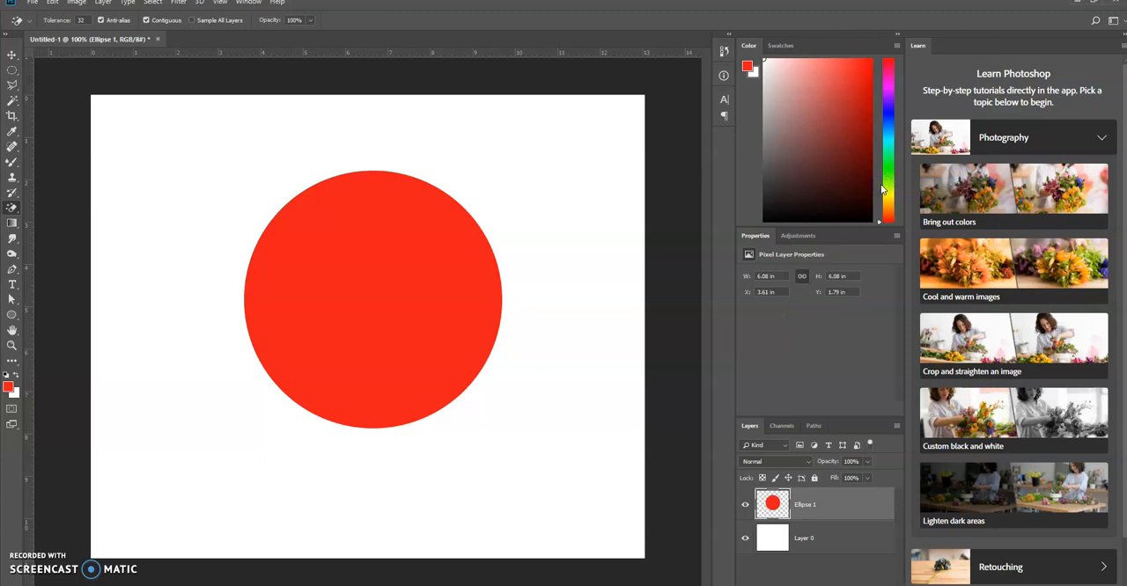
mouse_move(113, 99)
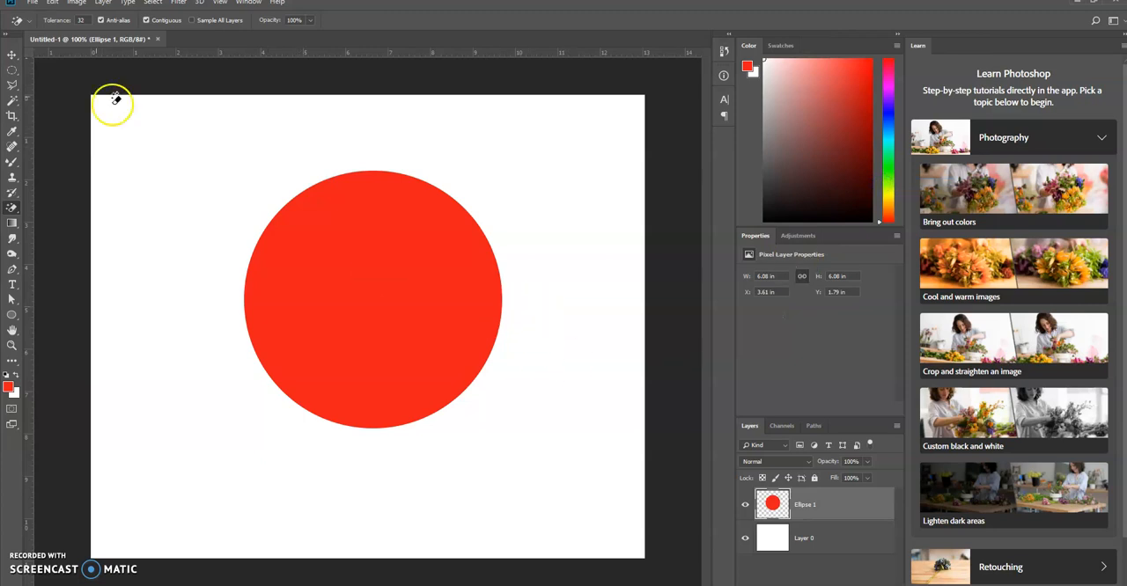
Apply a 13 px black stroke around the red circle via Edit > Stroke
click(53, 1)
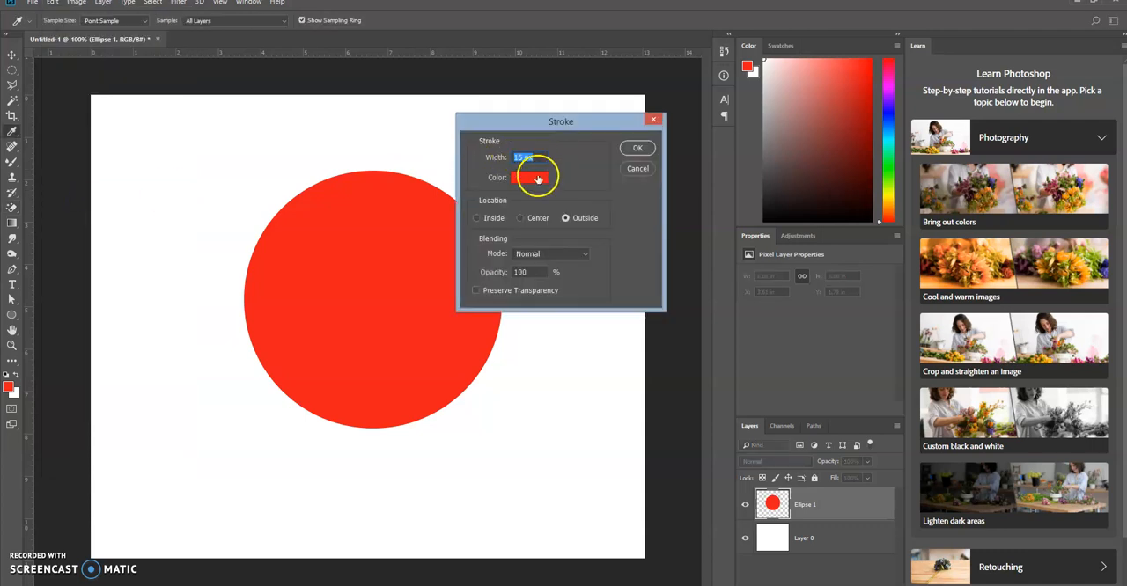
click(537, 178)
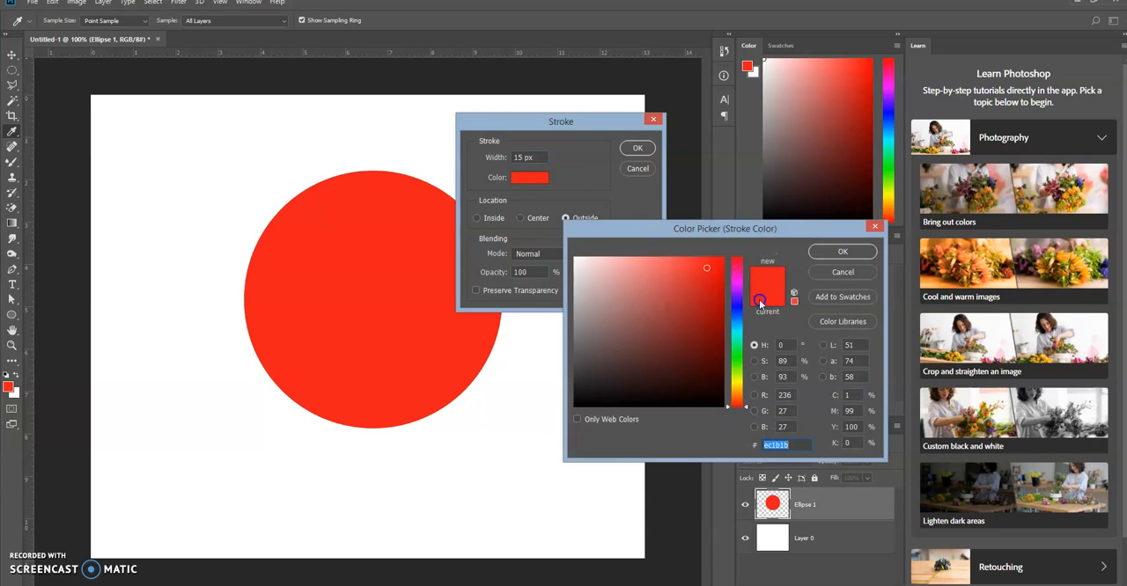
click(686, 278)
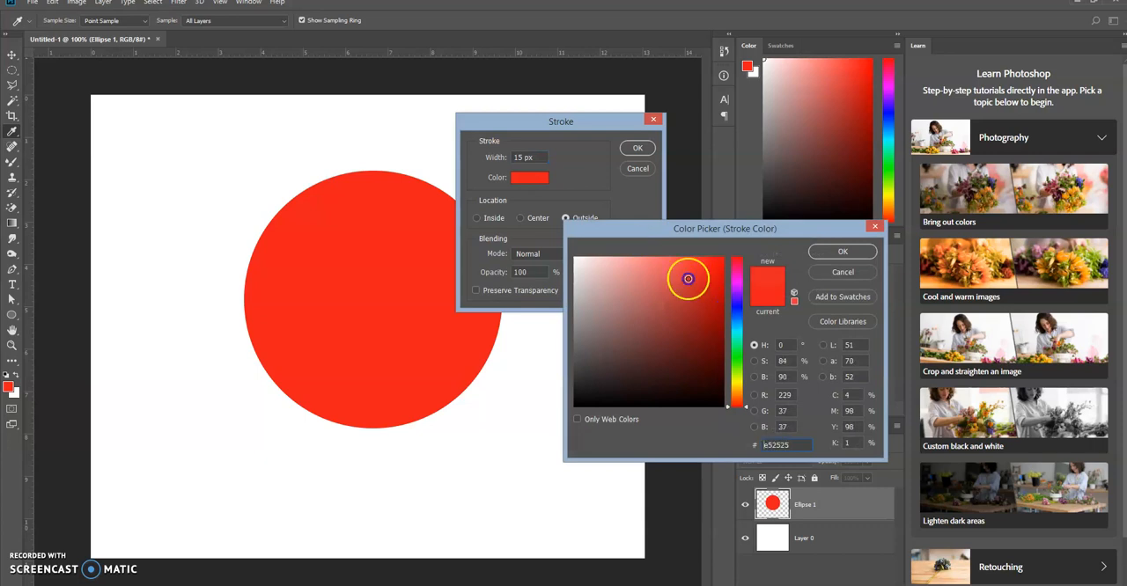
click(585, 395)
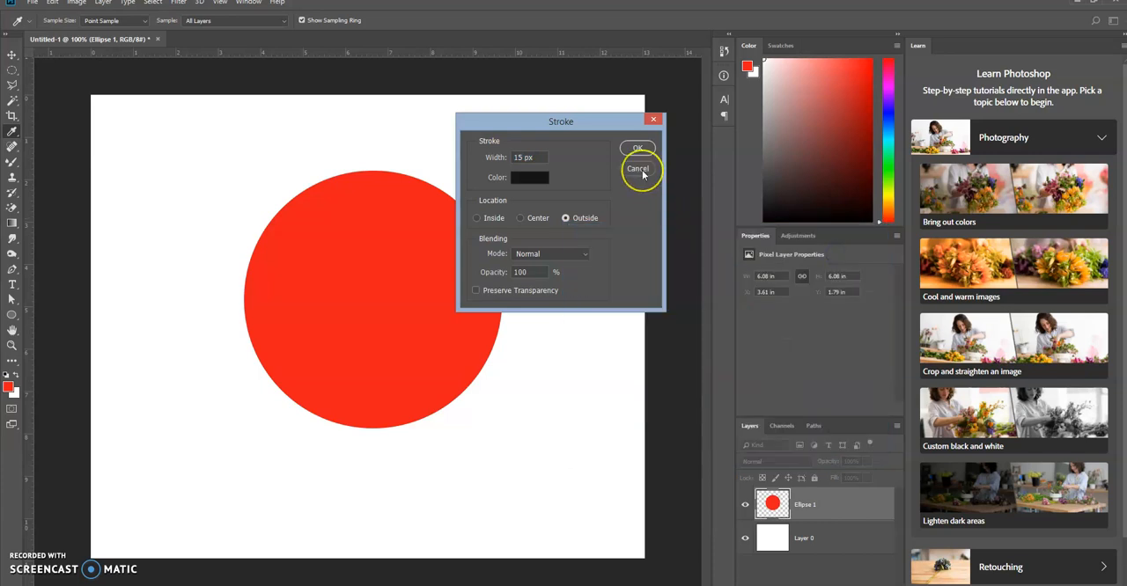
click(637, 148)
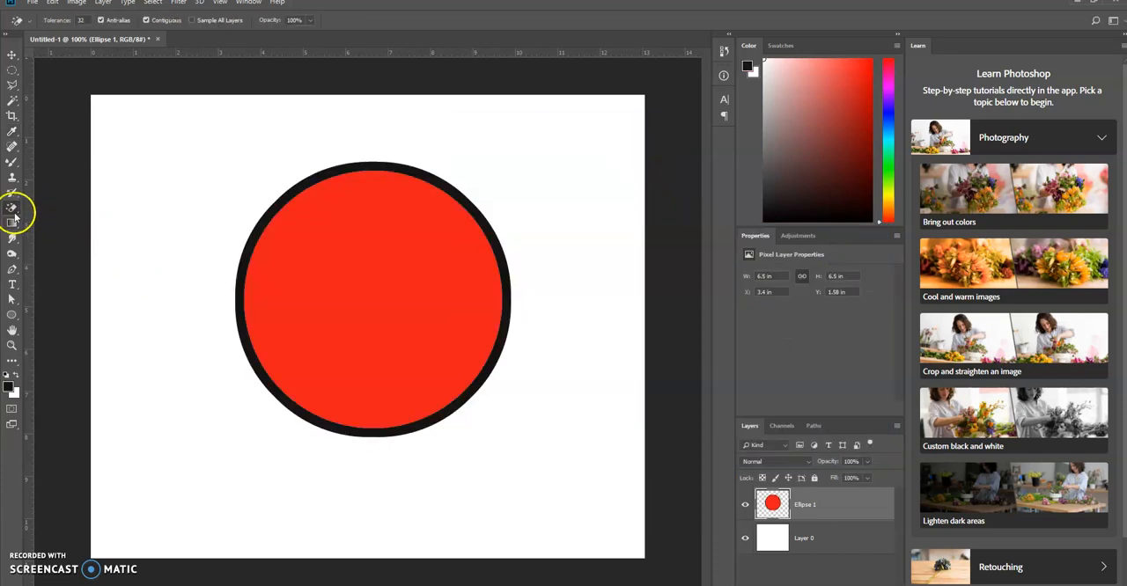
Bring up the eraser variants to pick the Magic Eraser for wiping the red fill
right_click(12, 208)
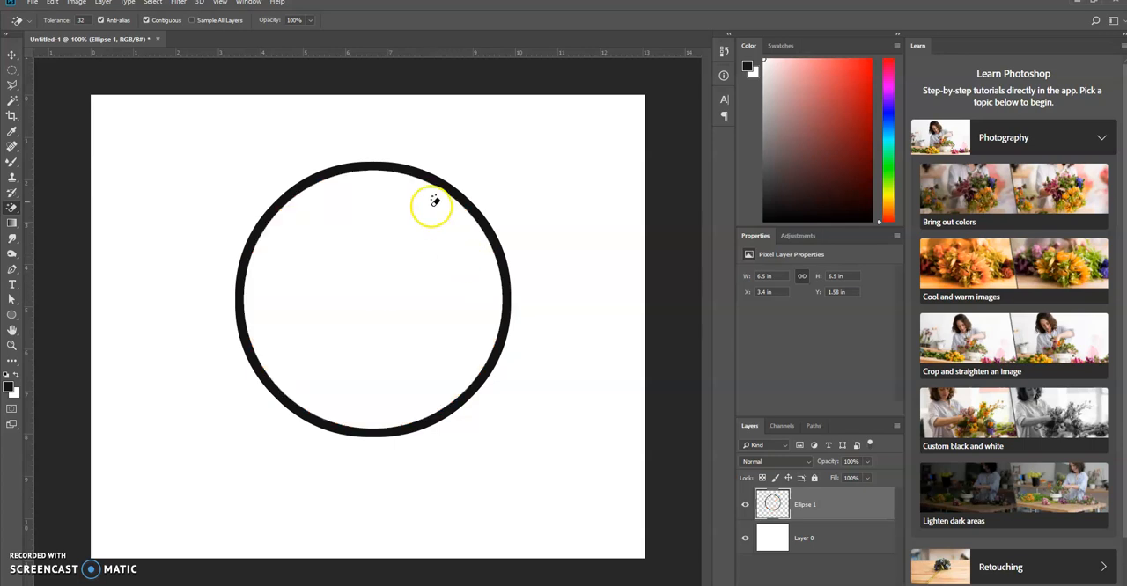
mouse_move(398, 246)
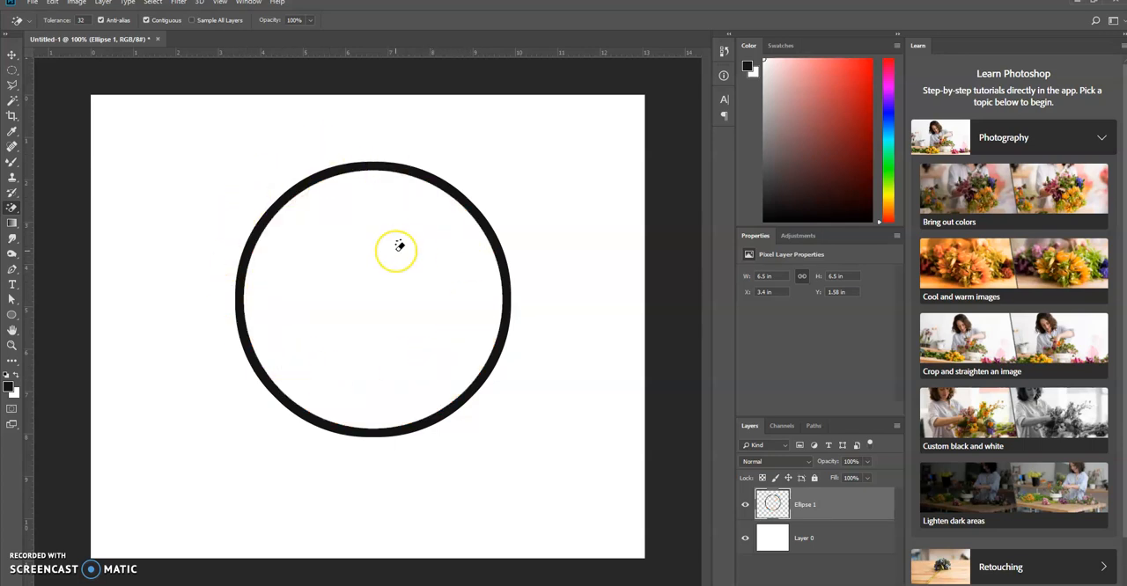